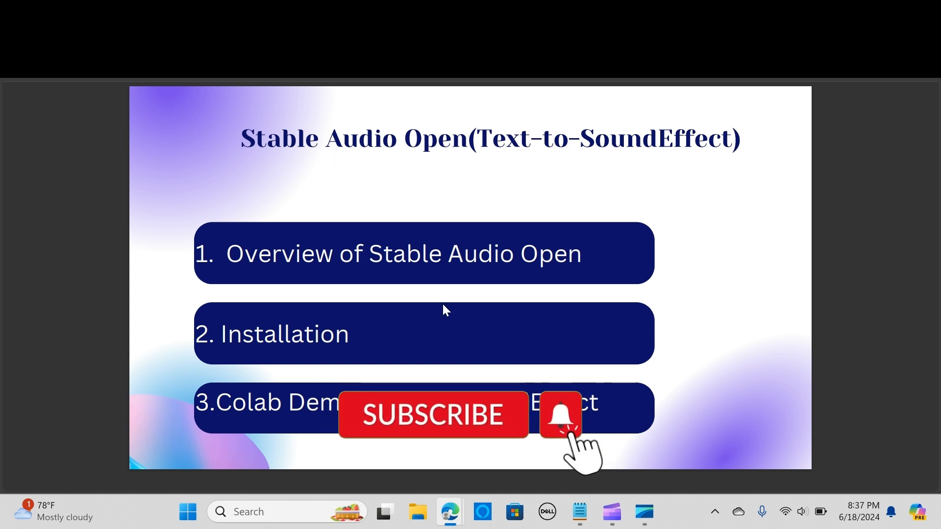
mouse_move(388, 348)
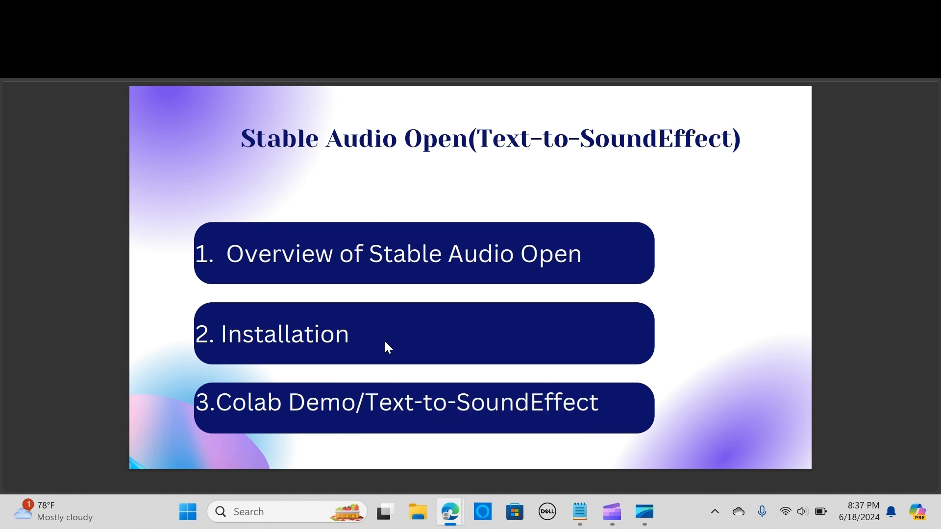
mouse_move(441, 339)
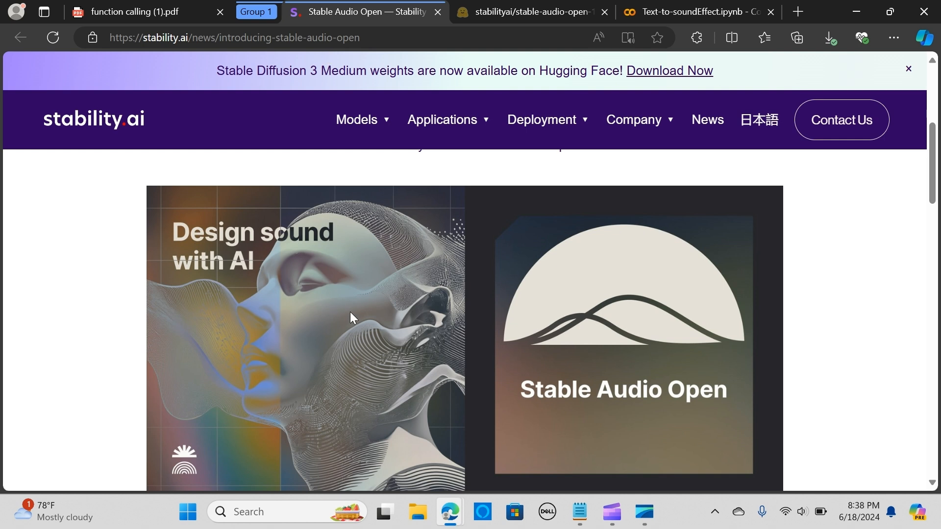
mouse_move(378, 292)
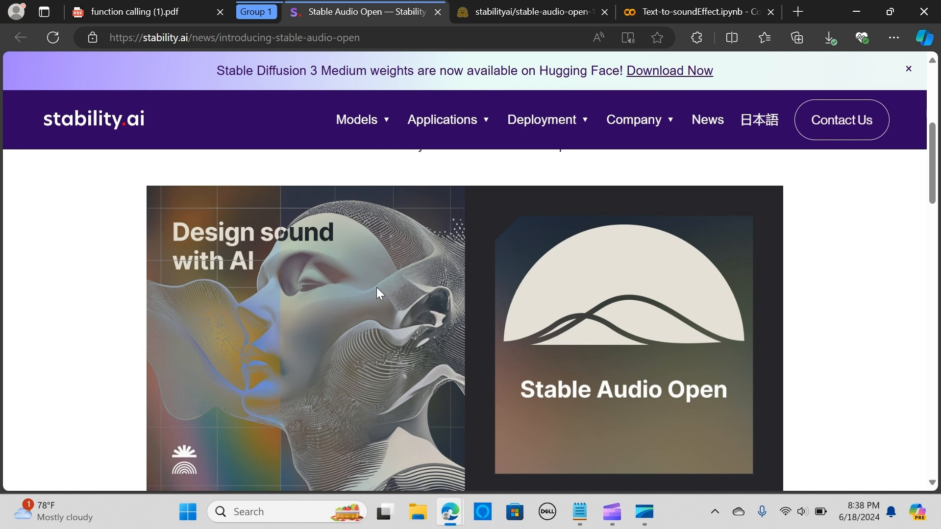
mouse_move(385, 291)
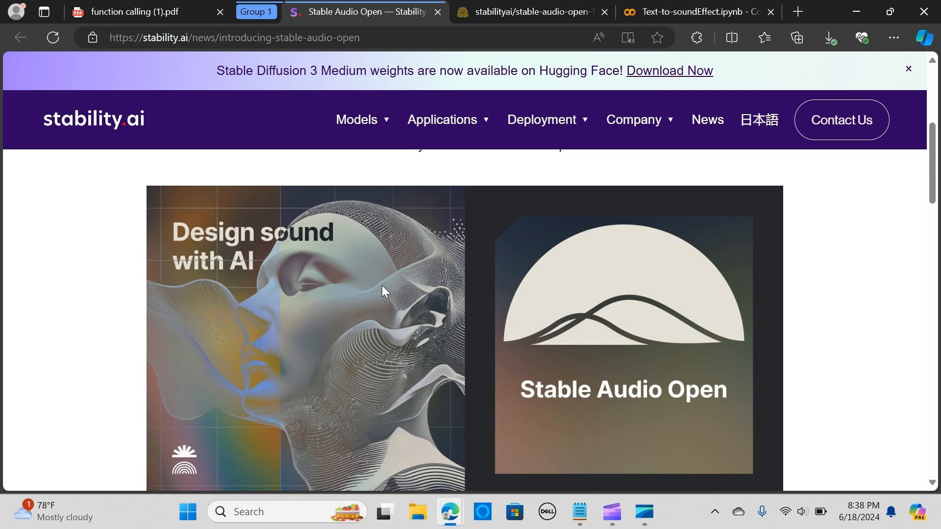
mouse_move(433, 292)
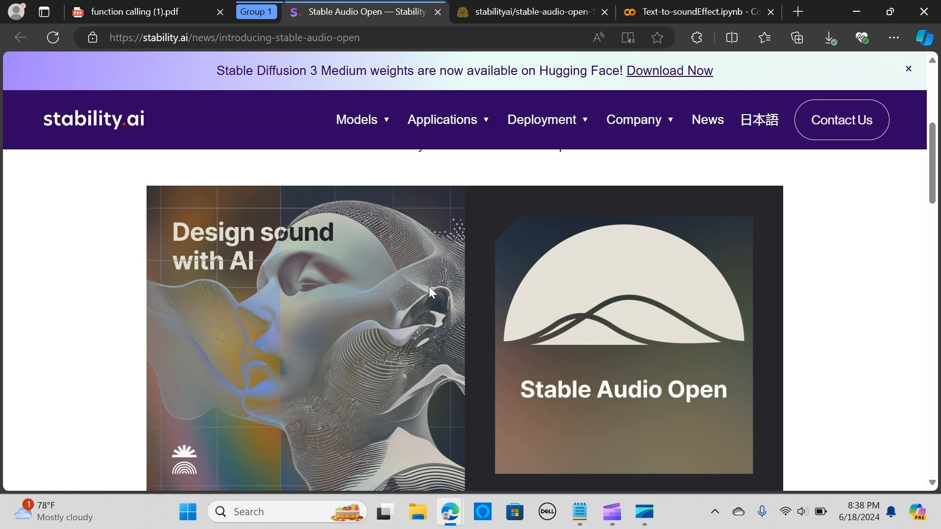
- Scroll through the stable-audio-open-1.0 model card to read its contents
scroll(down, 3)
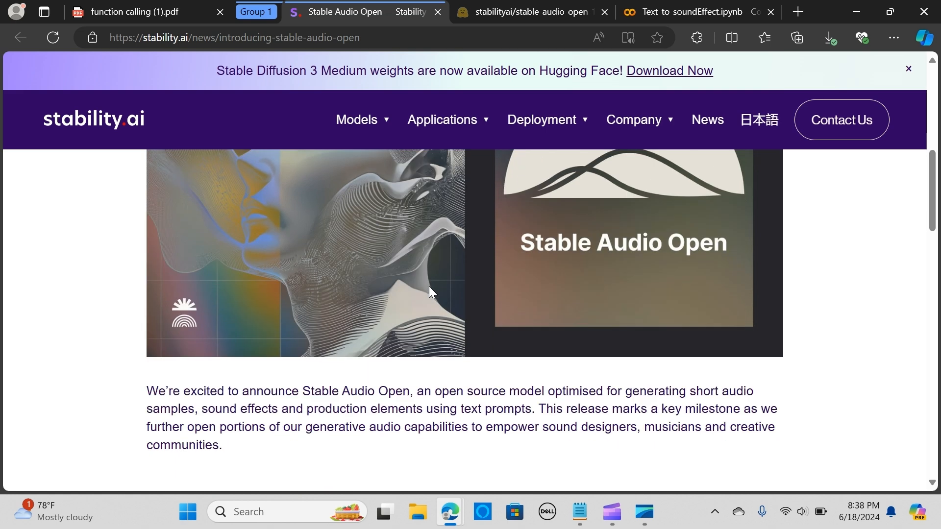
scroll(down, 3)
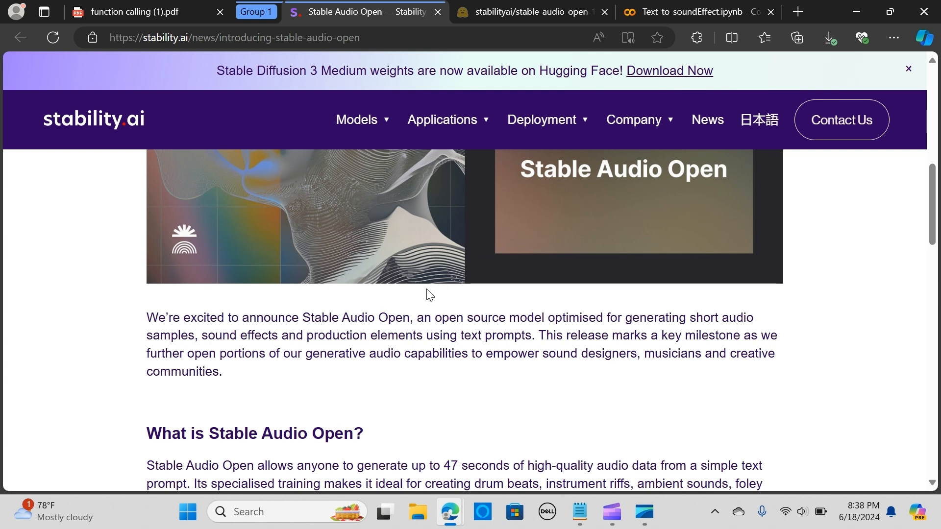
scroll(down, 3)
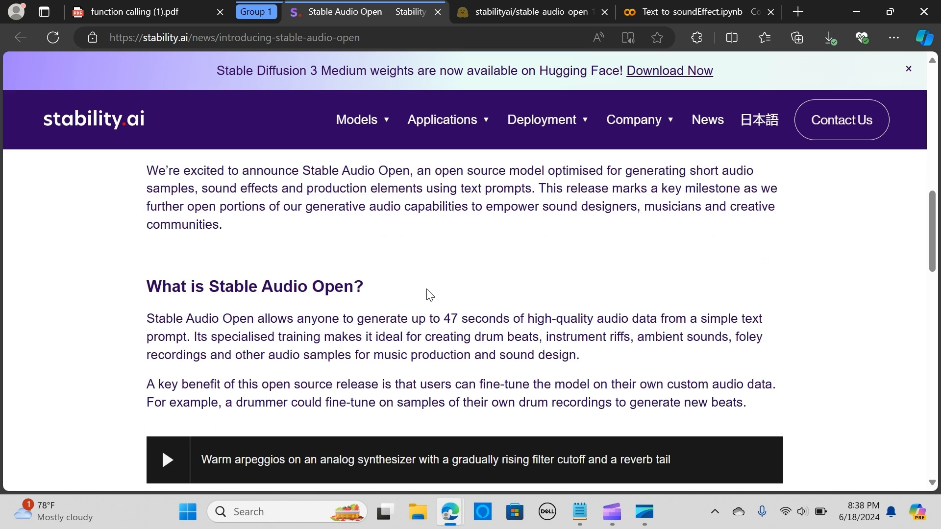
scroll(down, 3)
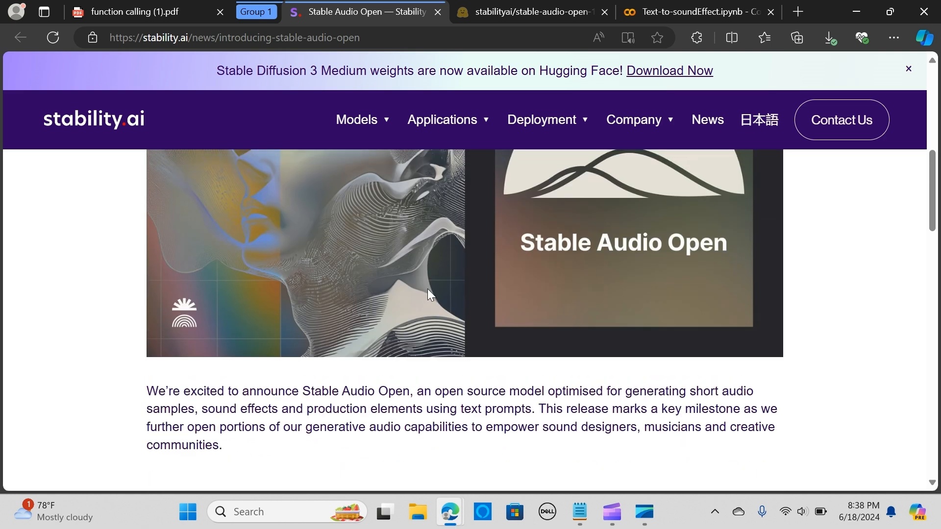
scroll(up, 3)
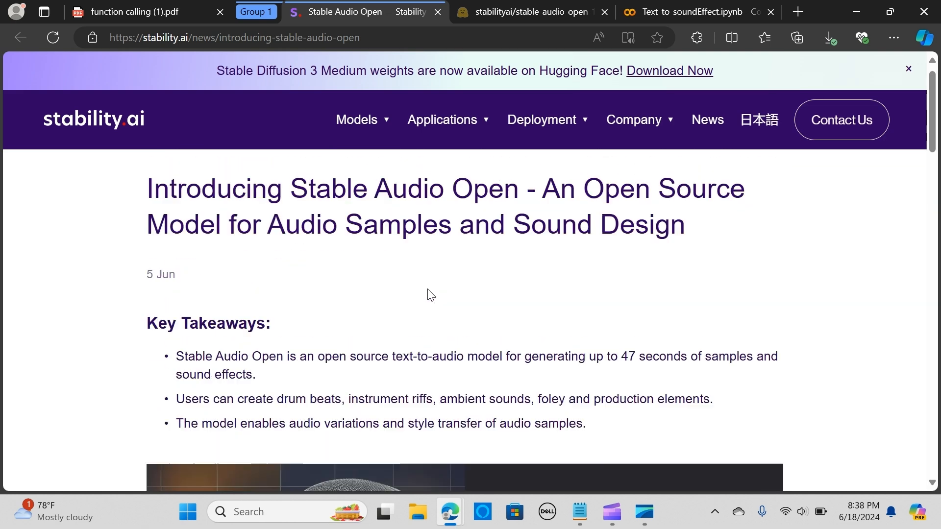
scroll(down, 3)
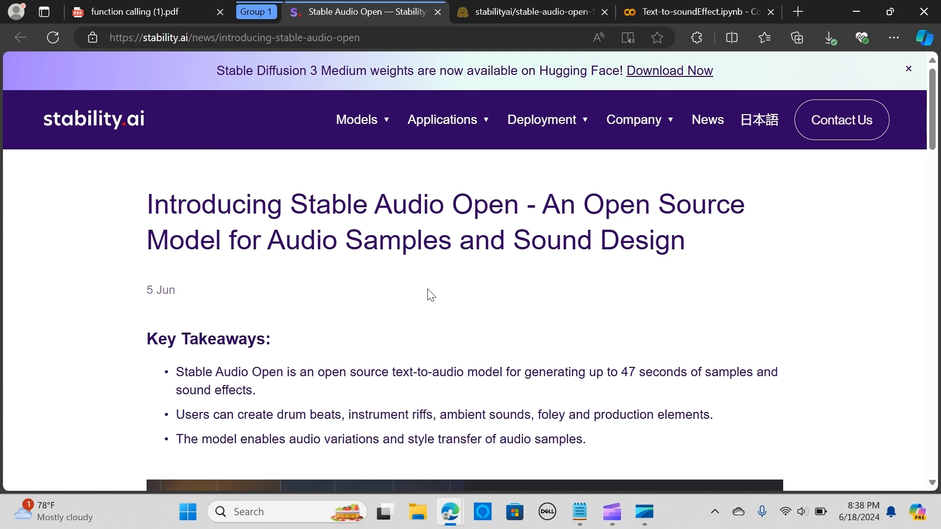
scroll(down, 3)
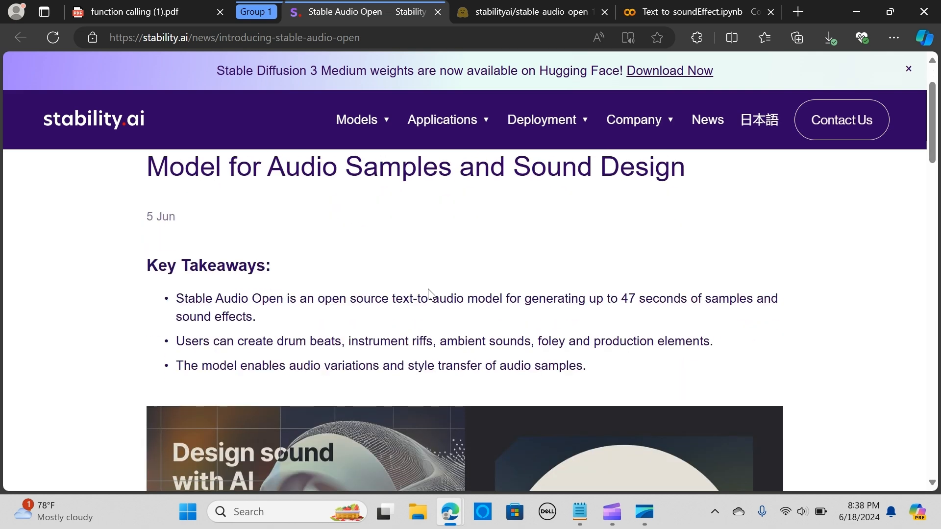
scroll(down, 3)
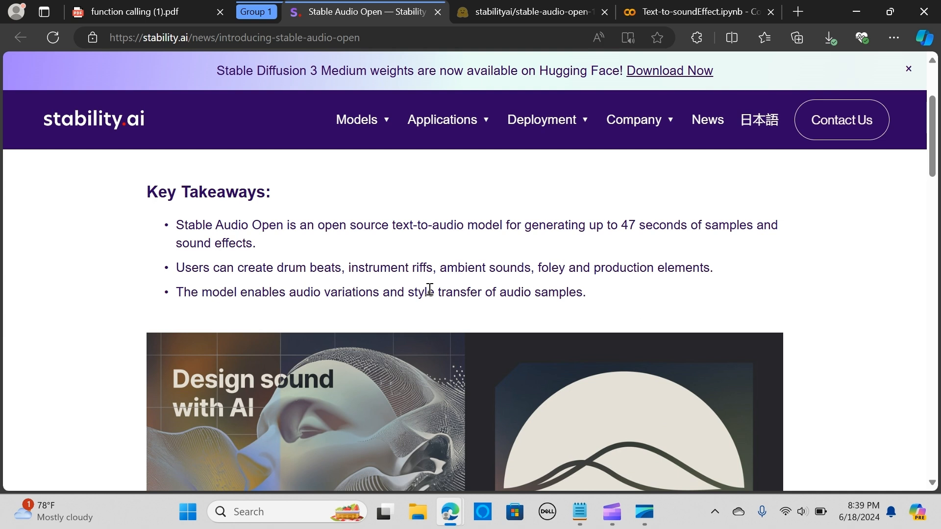
mouse_move(428, 288)
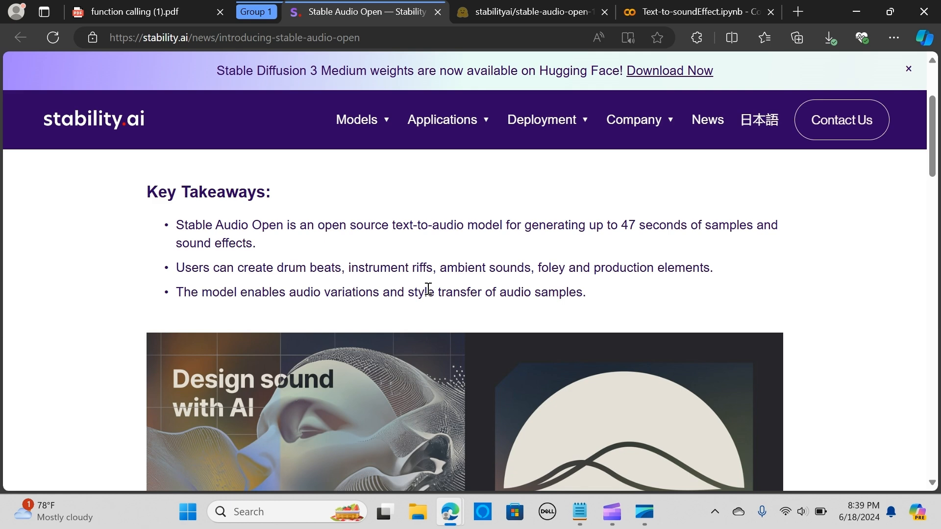
scroll(down, 3)
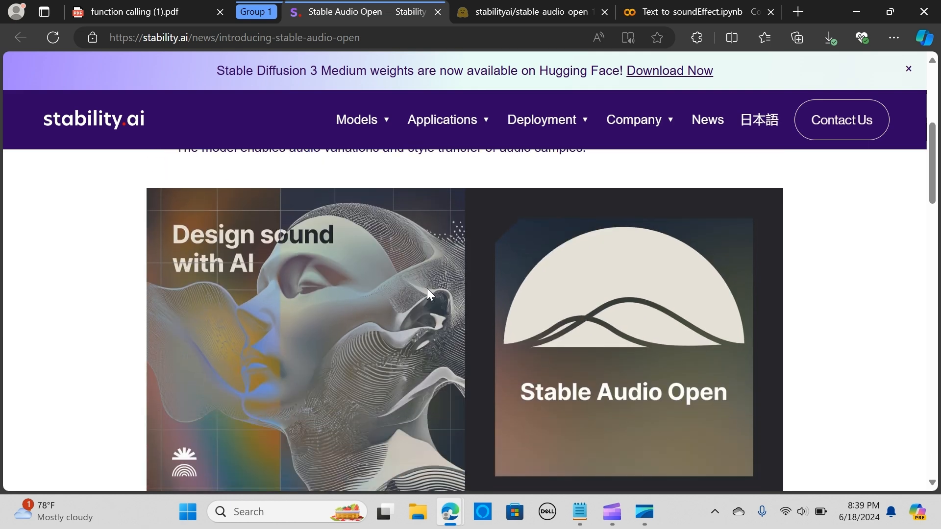
scroll(down, 3)
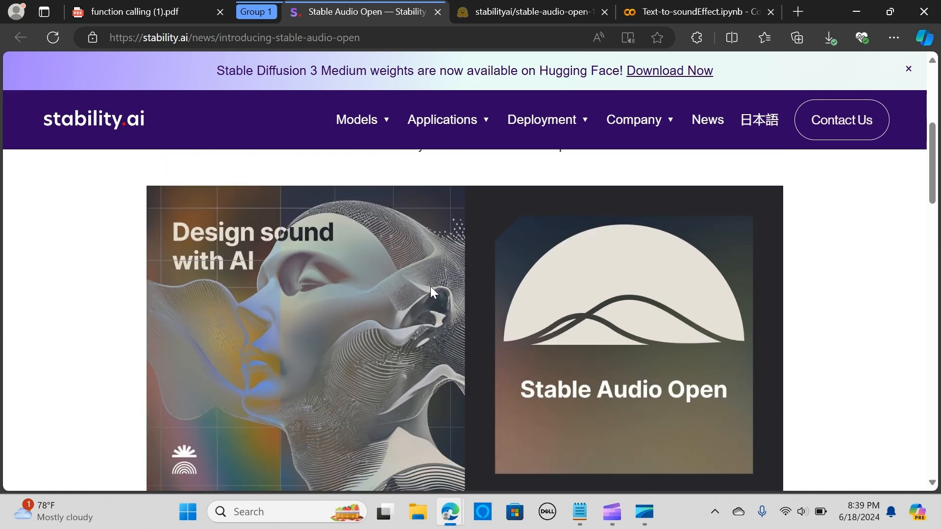
scroll(down, 3)
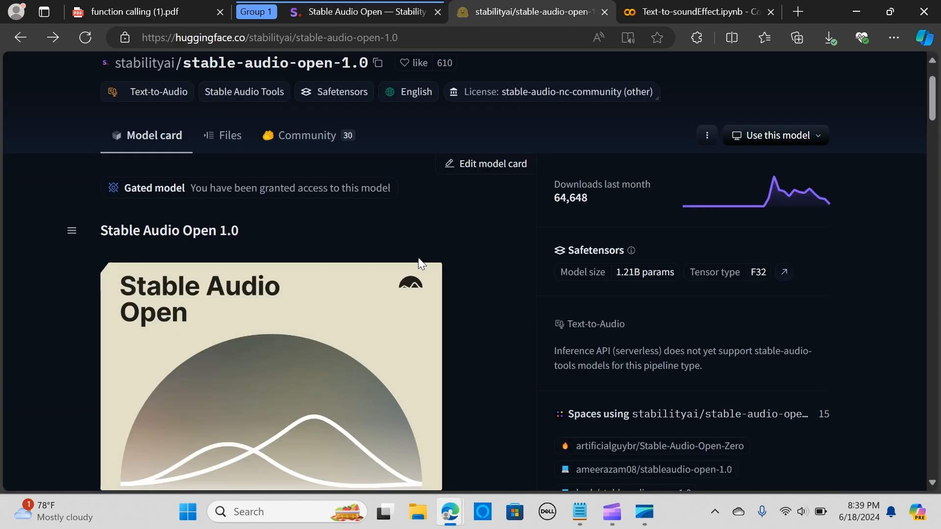
scroll(down, 3)
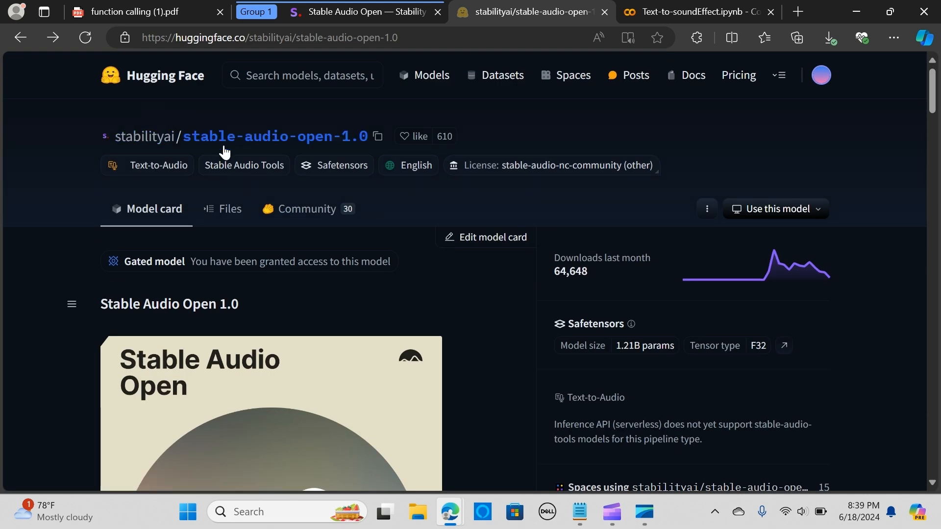
mouse_move(244, 164)
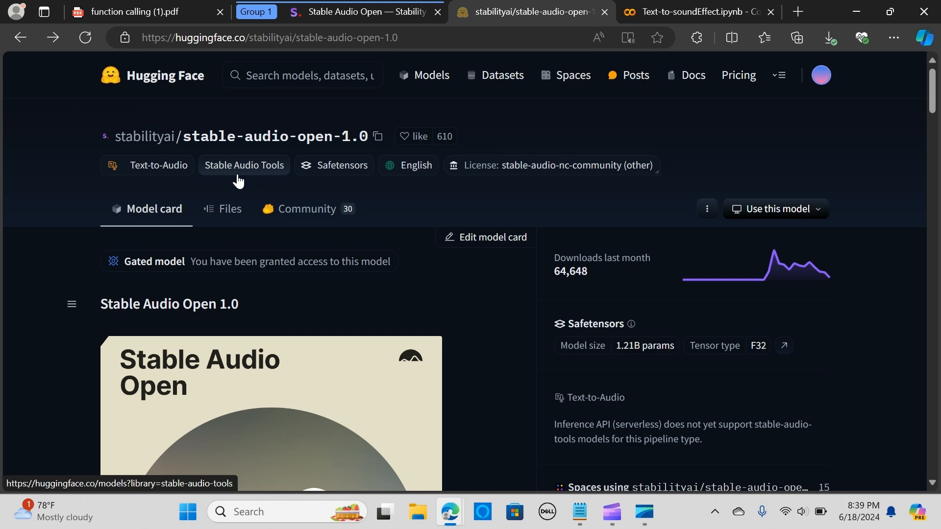
scroll(down, 3)
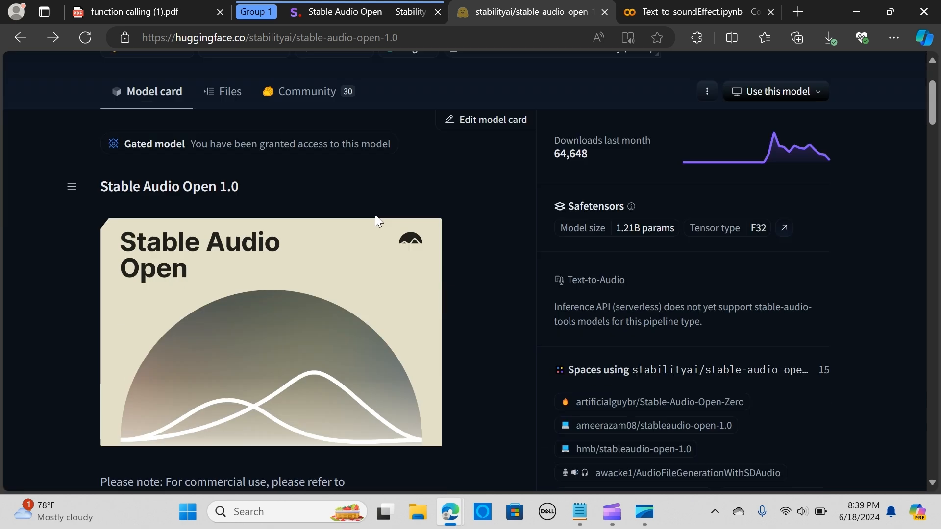
scroll(down, 3)
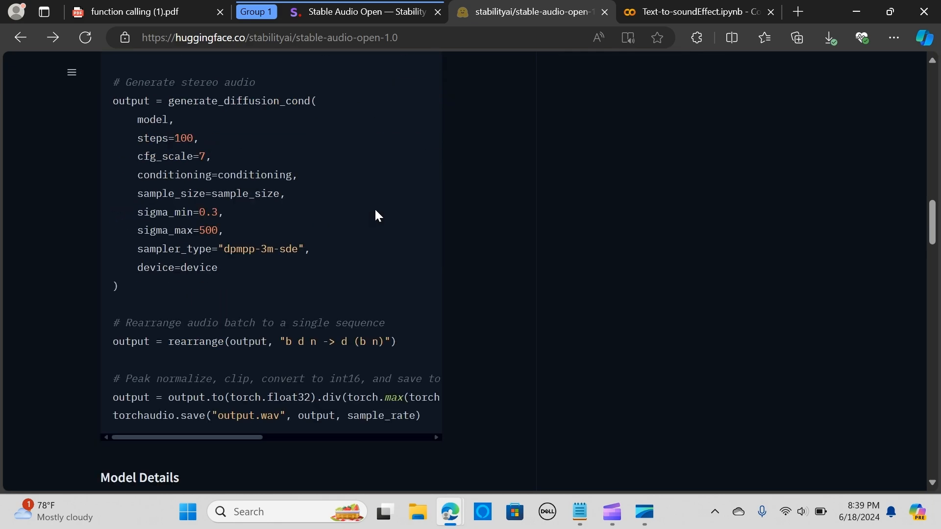
scroll(down, 3)
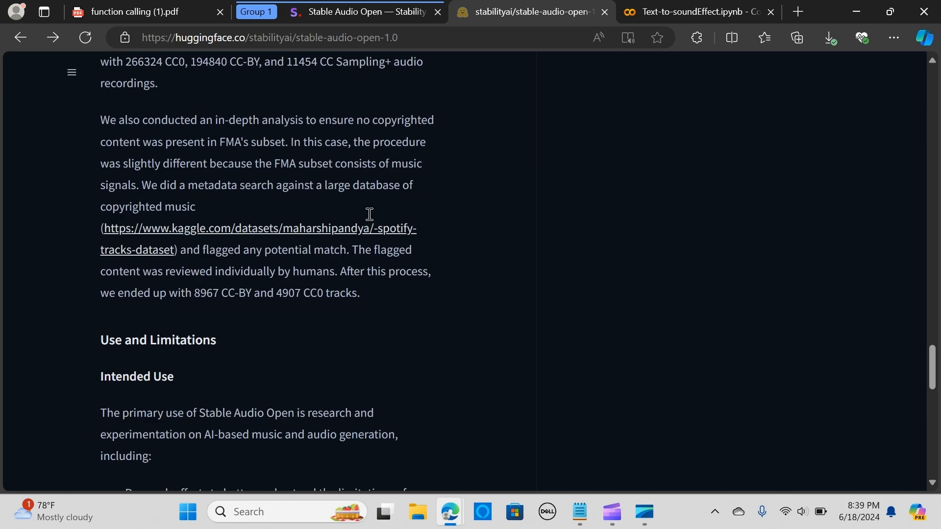
scroll(up, 3)
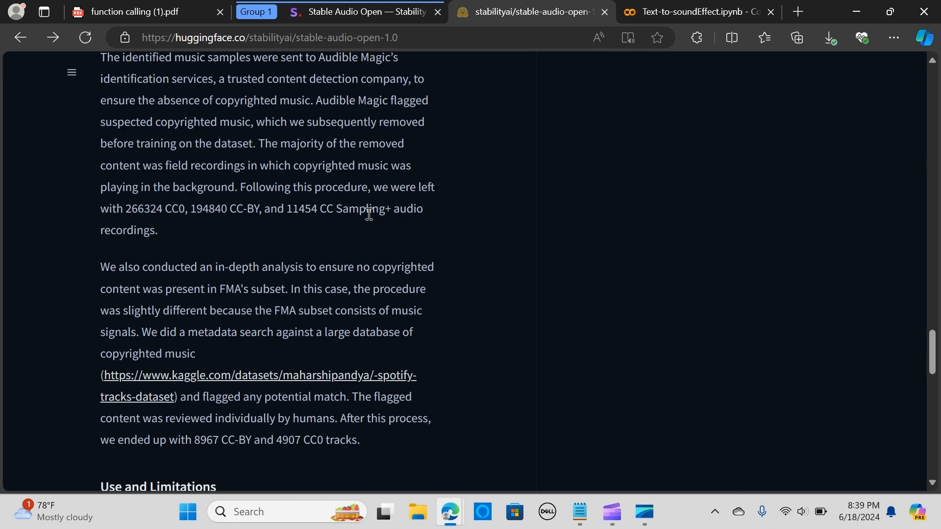
mouse_move(365, 208)
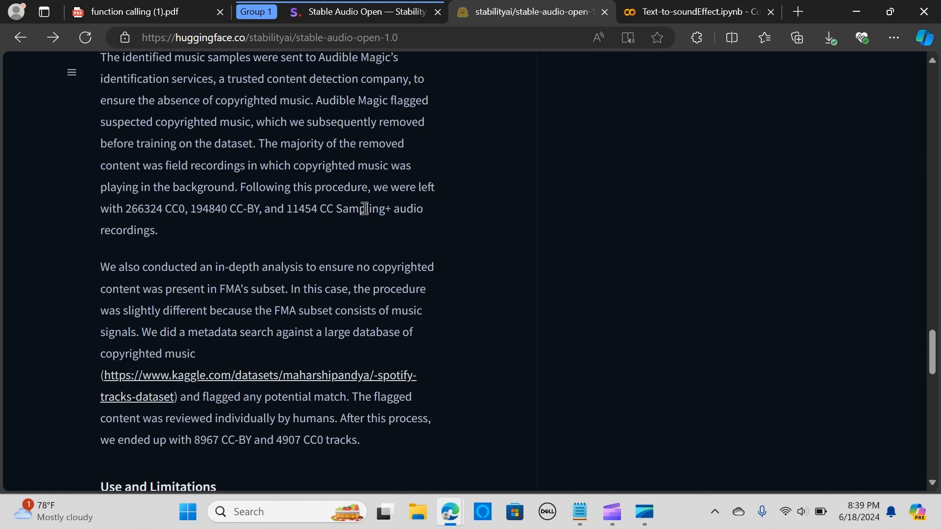
- Switch between the model card and Colab, ending on the Text-to-soundEffect.ipynb notebook
click(690, 12)
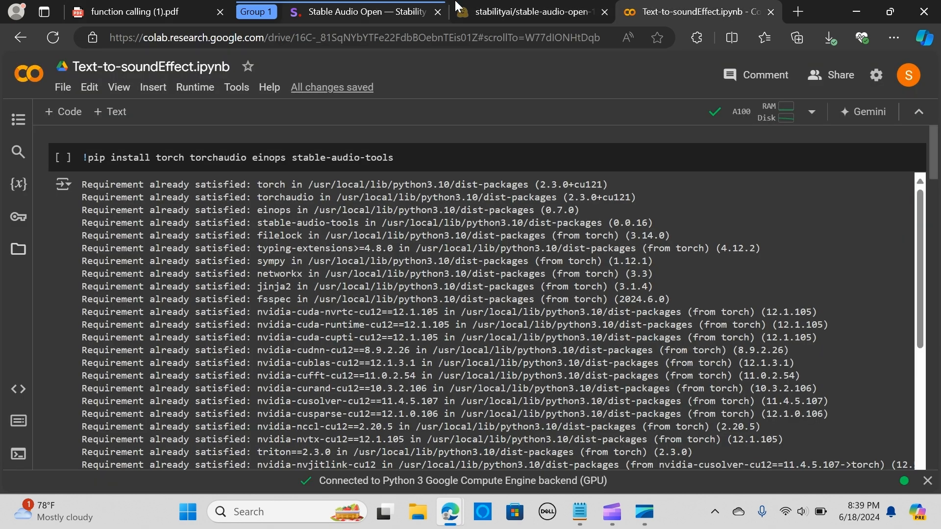
click(530, 12)
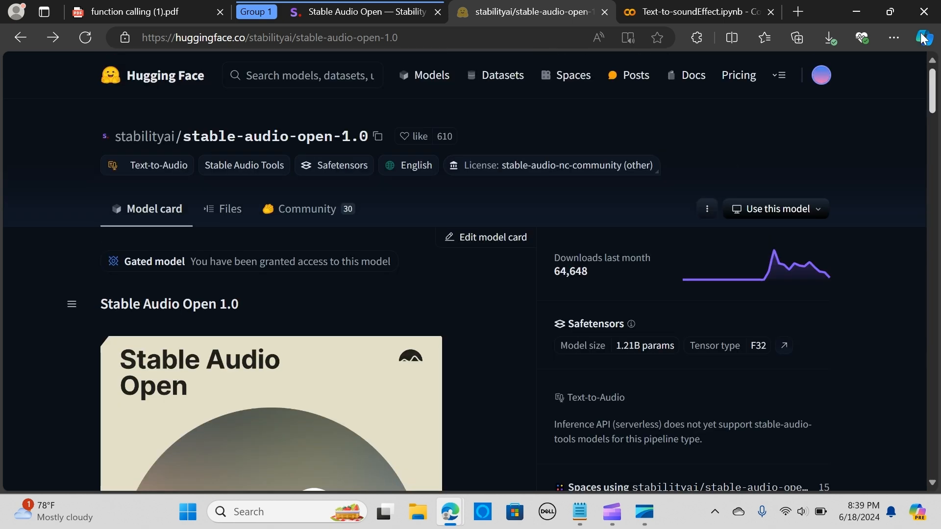
scroll(down, 3)
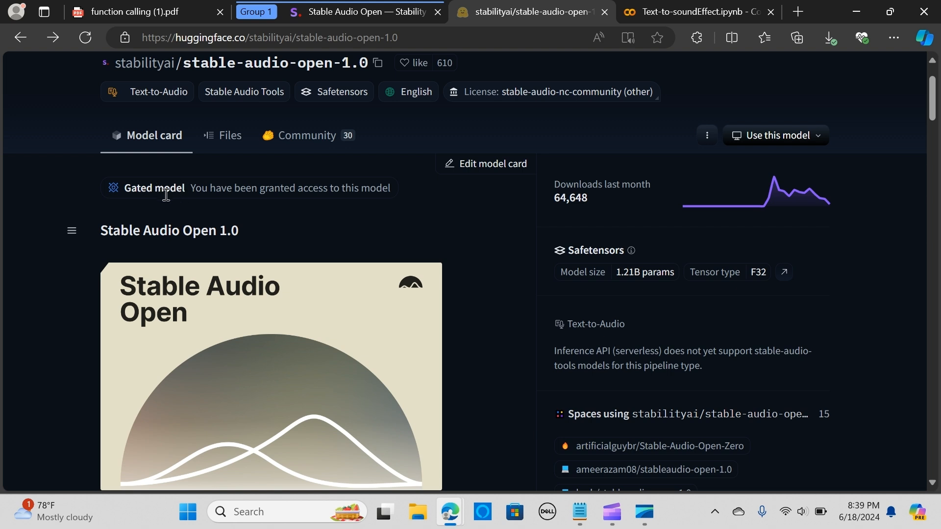
mouse_move(312, 220)
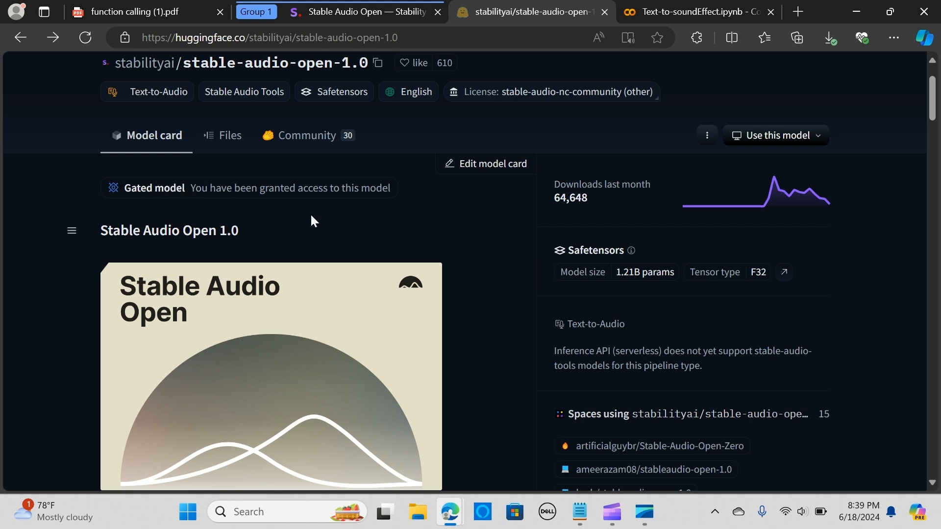
mouse_move(250, 284)
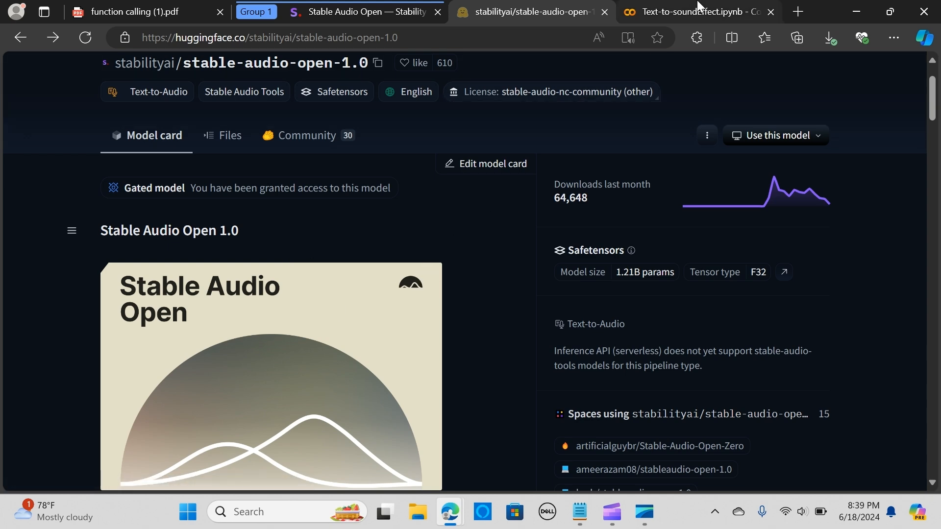
click(691, 12)
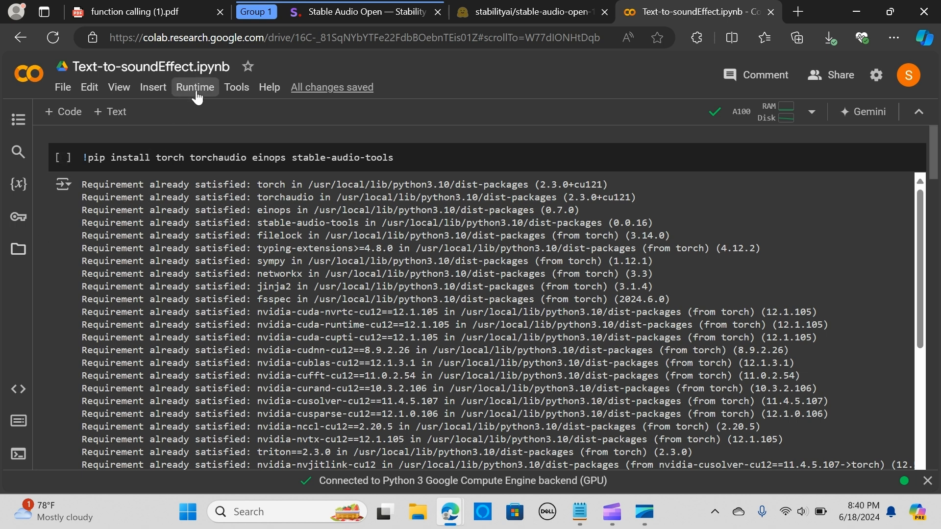
- Change the runtime type to Python 3 with an A100 GPU accelerator and save it
click(194, 88)
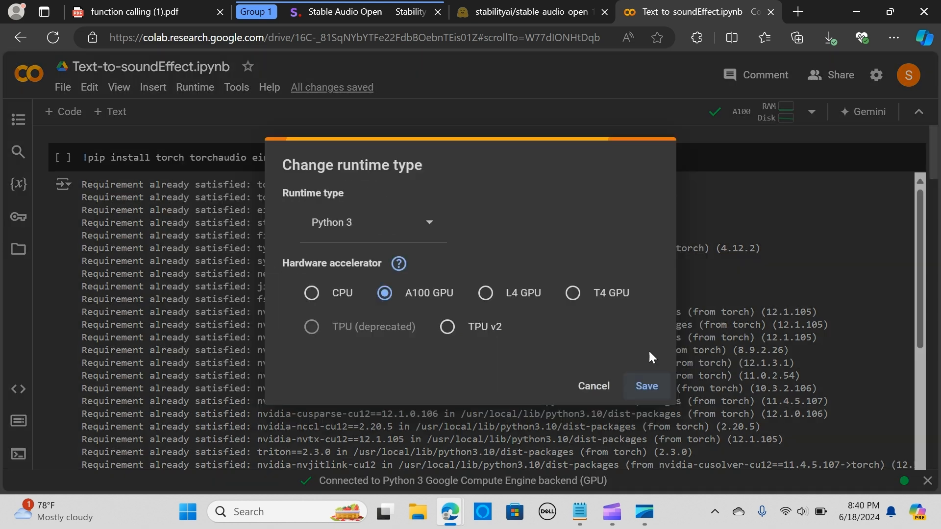
mouse_move(419, 301)
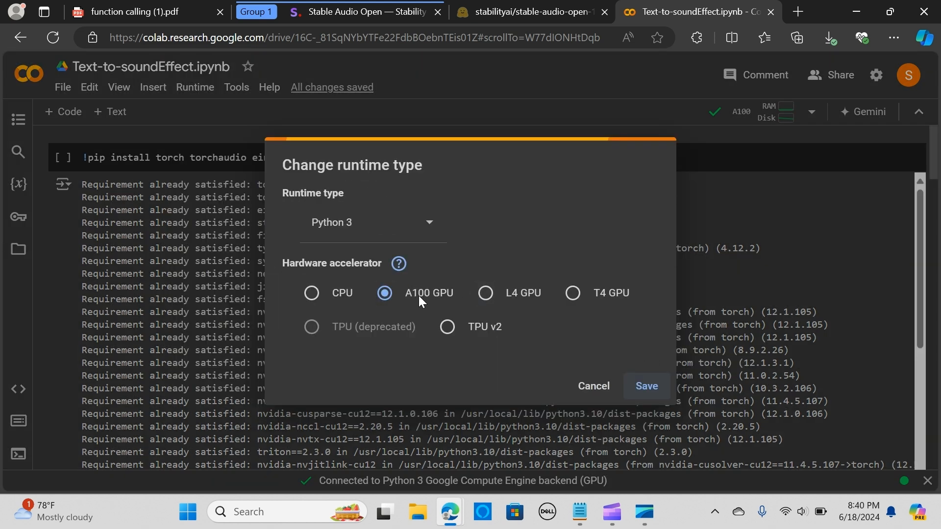
mouse_move(437, 302)
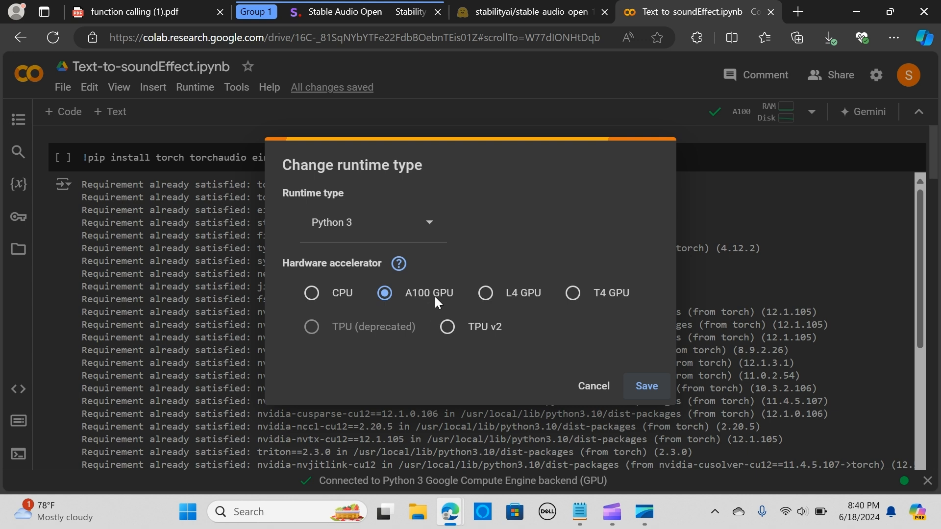
mouse_move(536, 331)
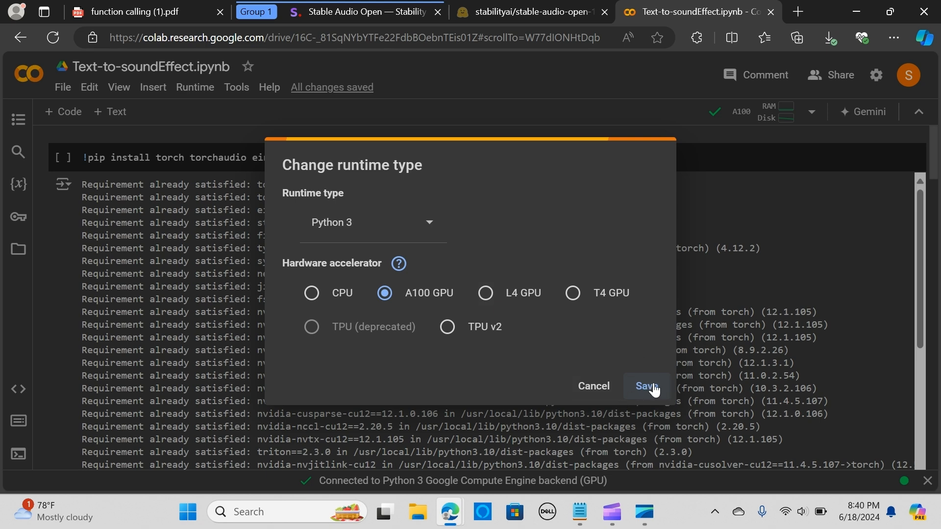
click(645, 387)
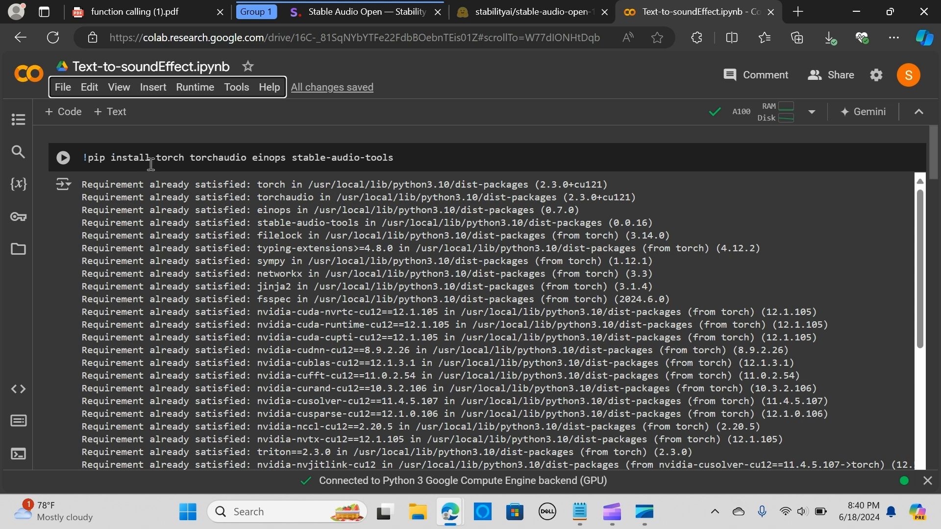
mouse_move(243, 157)
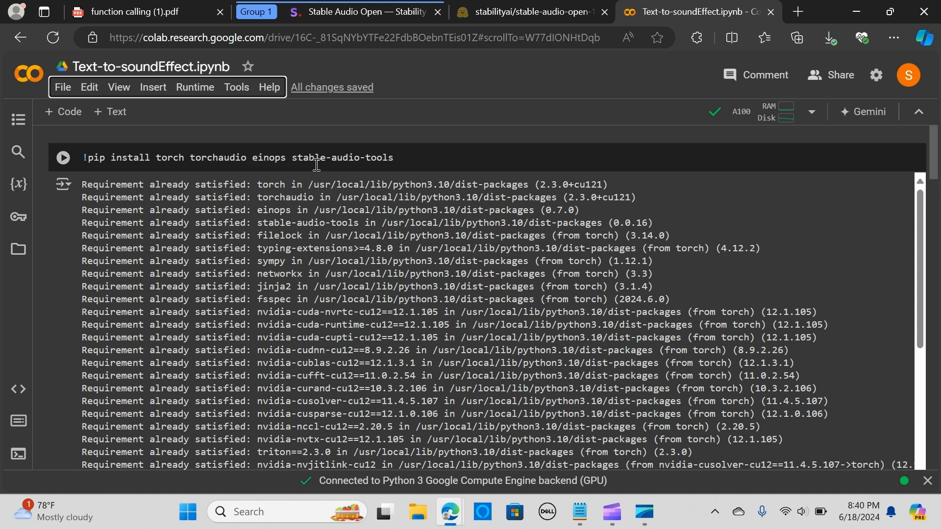
mouse_move(439, 166)
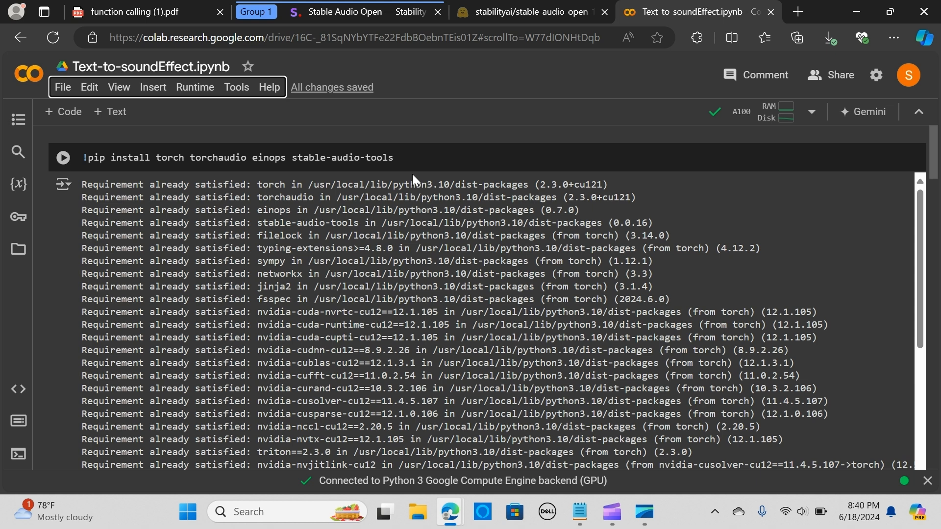
mouse_move(335, 185)
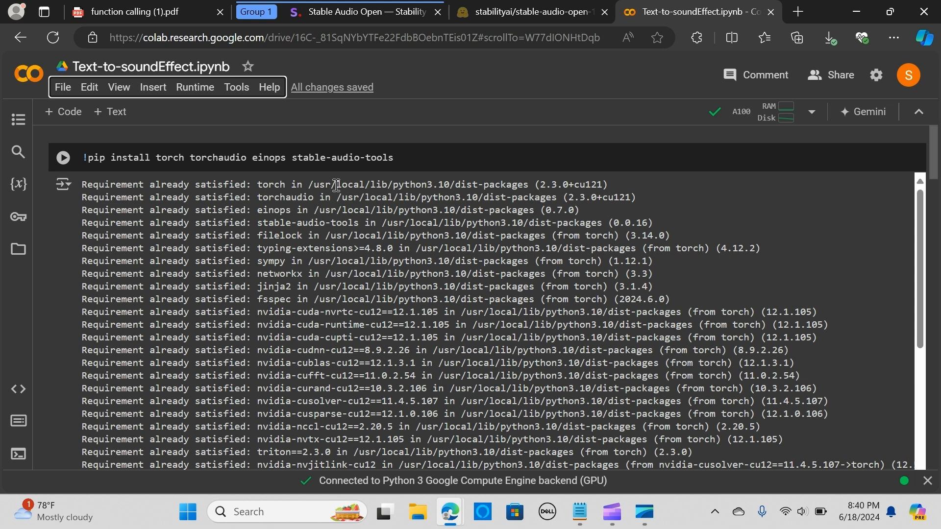
mouse_move(337, 186)
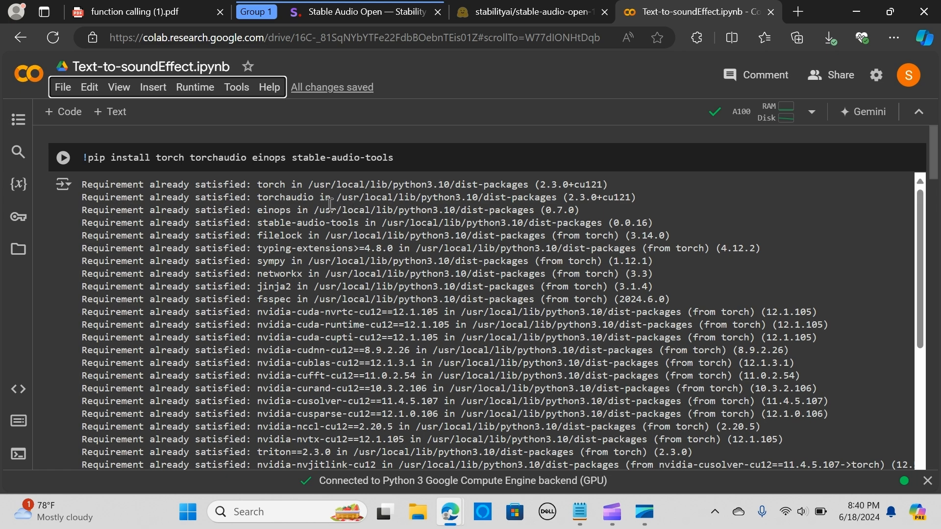
- Run the pip install cell for torch, torchaudio, einops and stable-audio-tools until requirements are satisfied
scroll(down, 3)
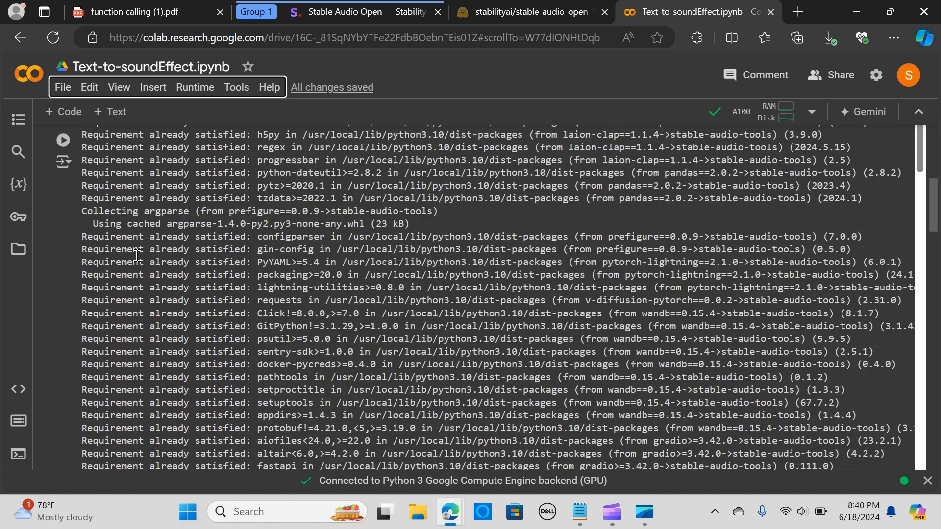
scroll(up, 3)
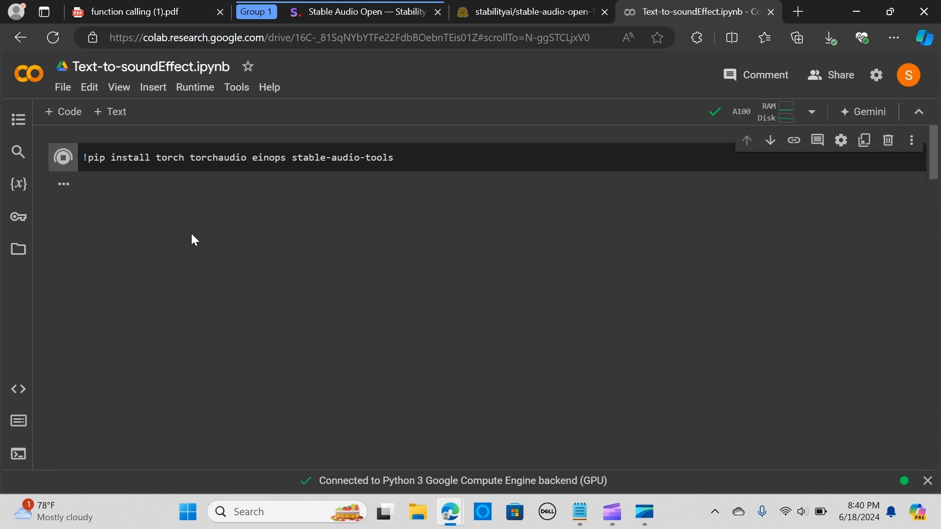
click(62, 157)
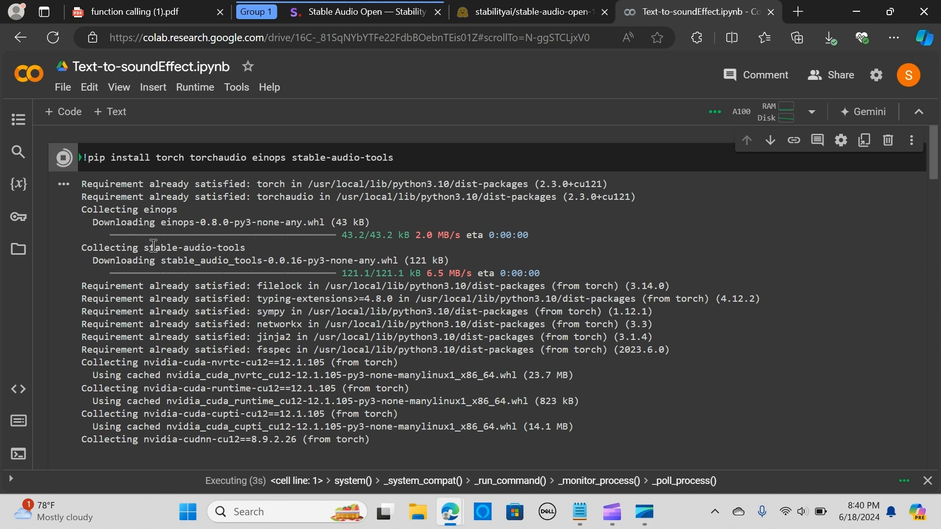
mouse_move(426, 283)
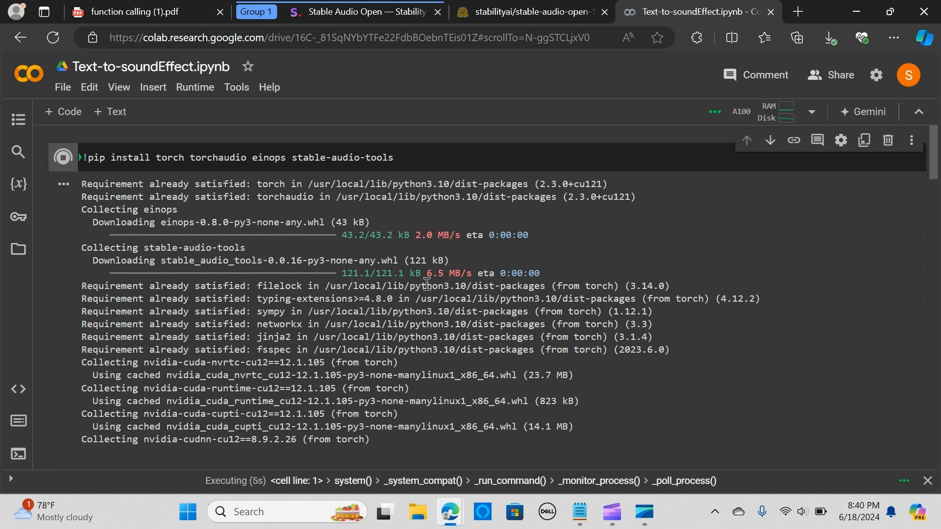
mouse_move(466, 277)
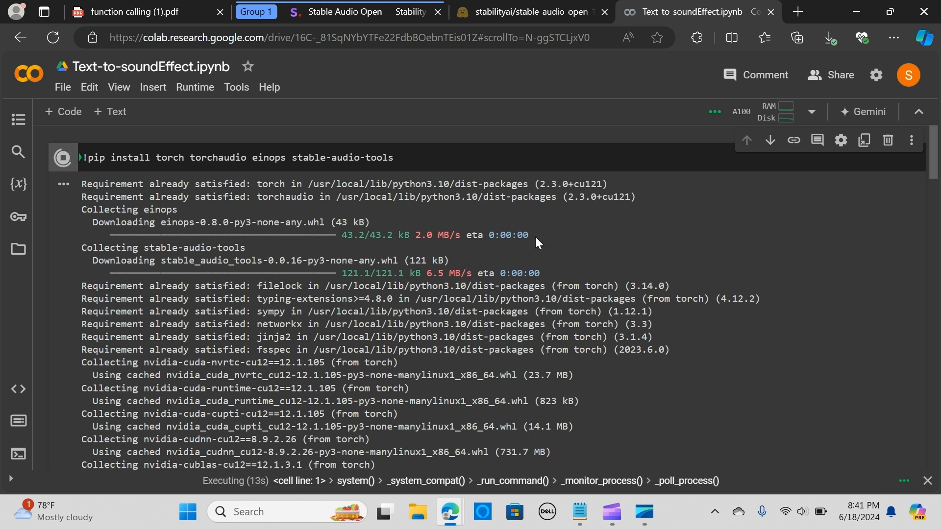
mouse_move(425, 225)
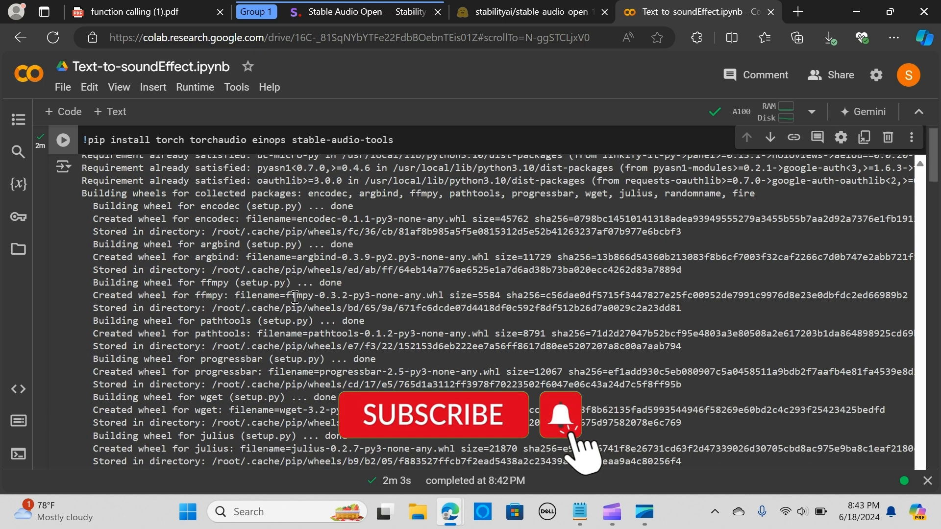
scroll(down, 3)
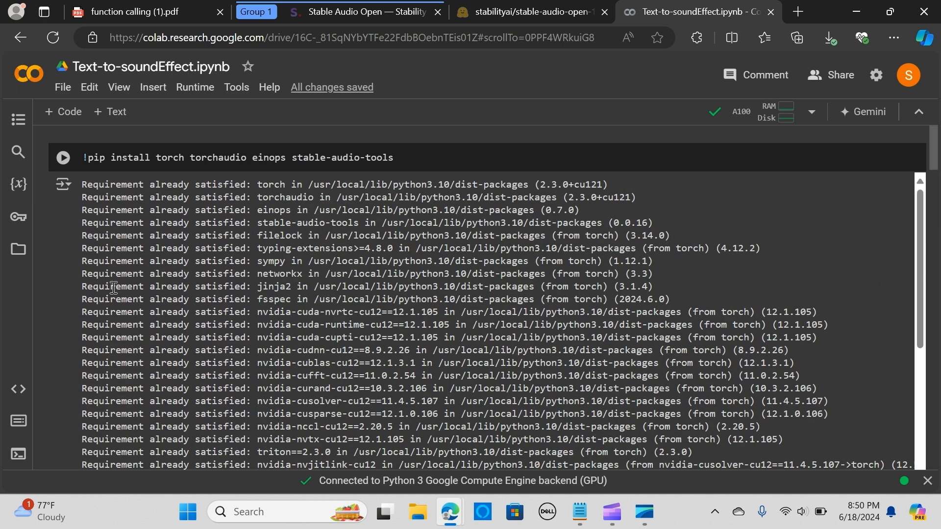
- Rerun the huggingface_hub login() cell so the token entry widget appears
scroll(down, 3)
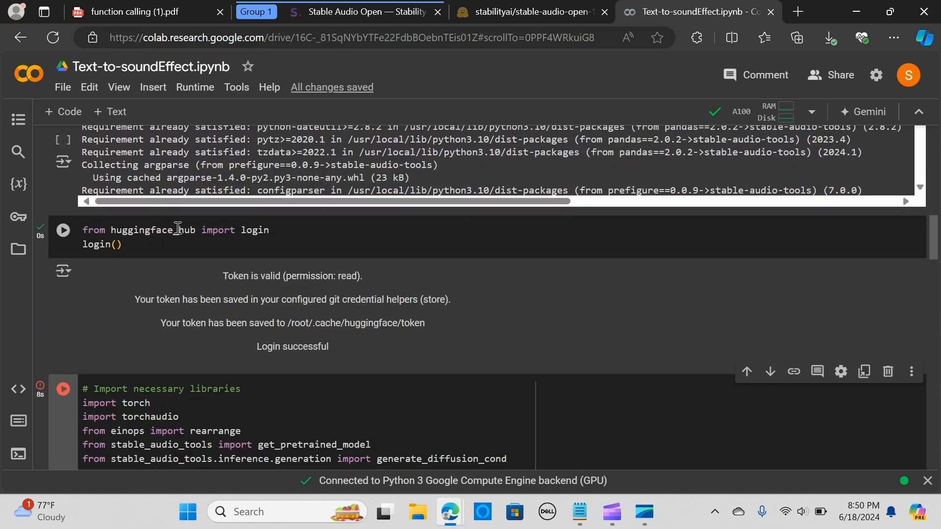
mouse_move(193, 241)
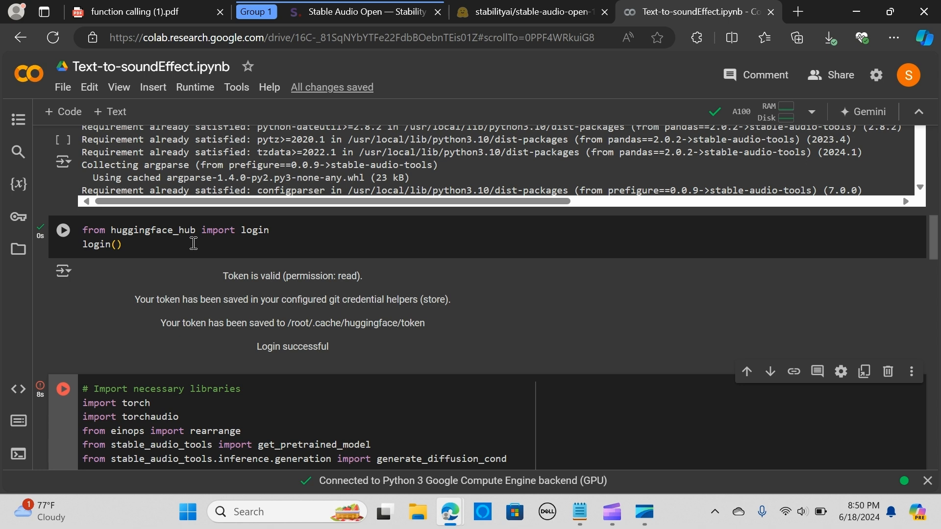
mouse_move(271, 244)
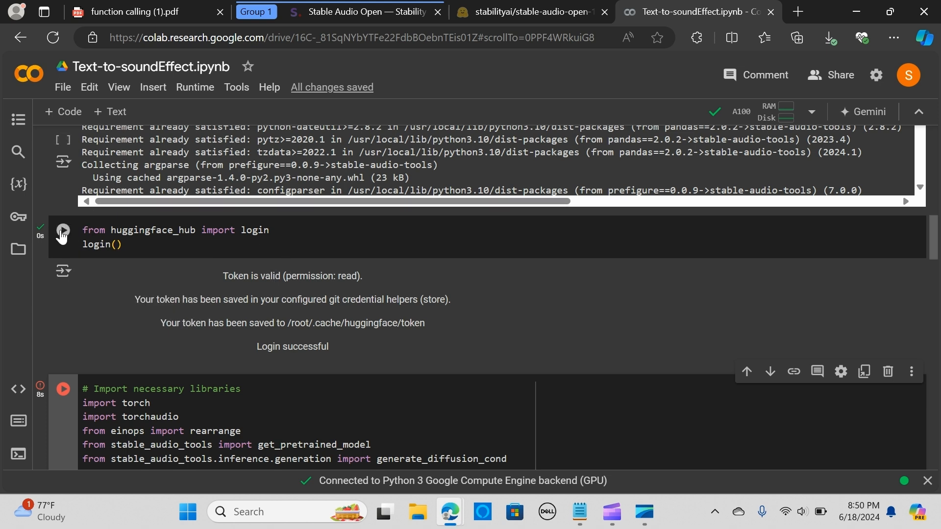
mouse_move(62, 233)
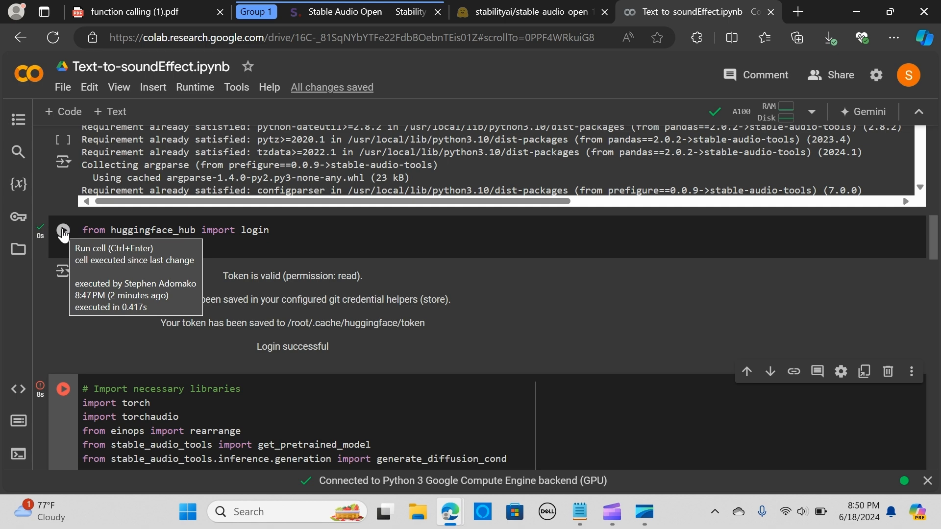
click(63, 233)
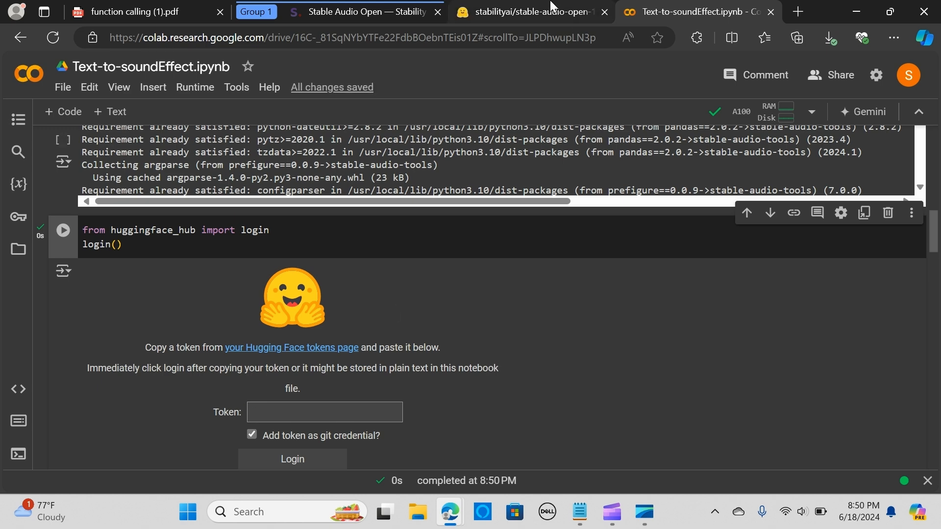
- Copy the read access token from Hugging Face Settings > Access Tokens and bring it back to Colab
click(529, 12)
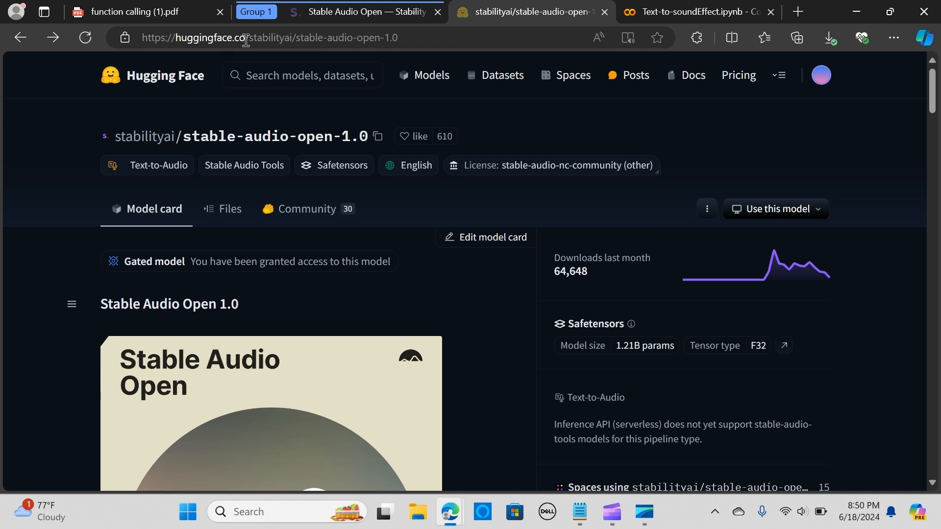
click(820, 76)
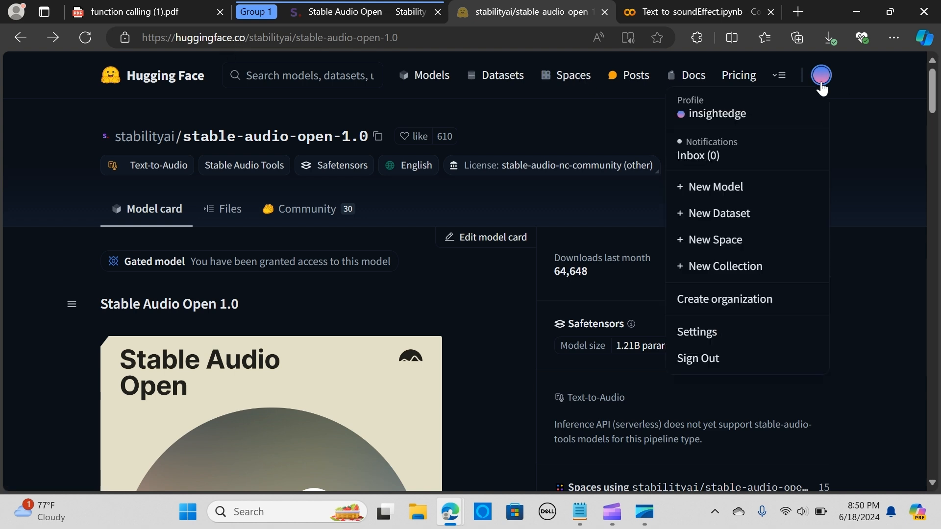
click(696, 335)
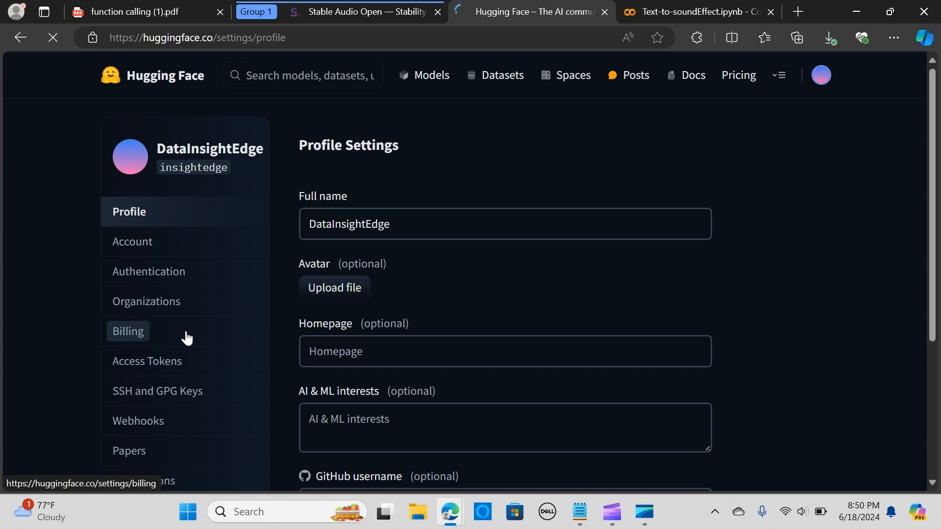
click(147, 360)
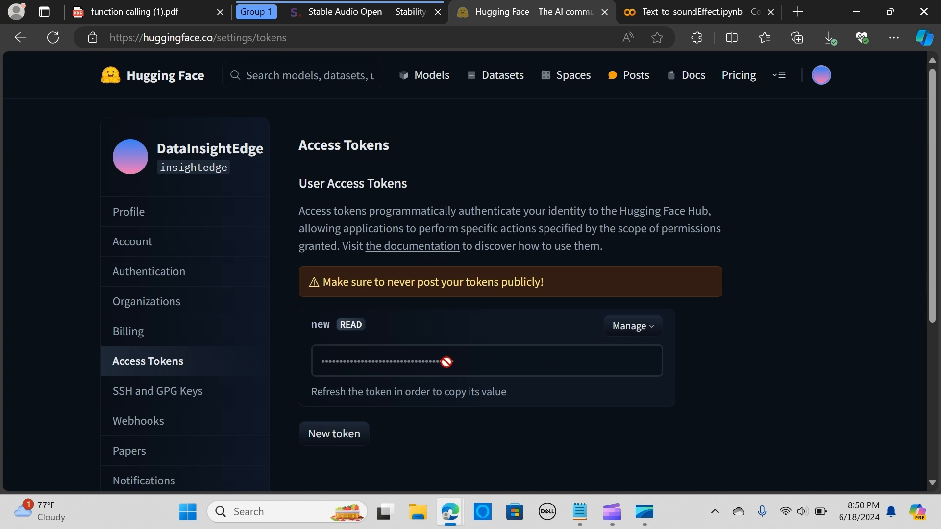
mouse_move(660, 342)
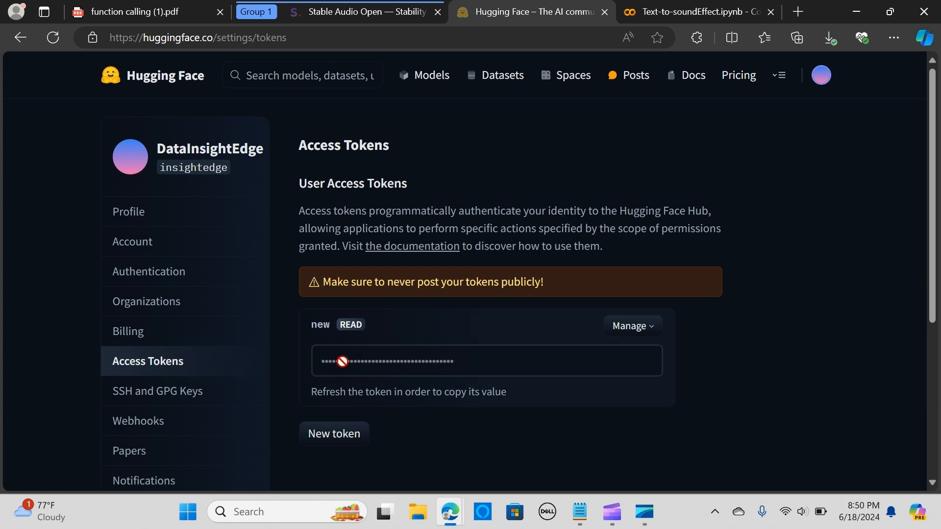
click(632, 325)
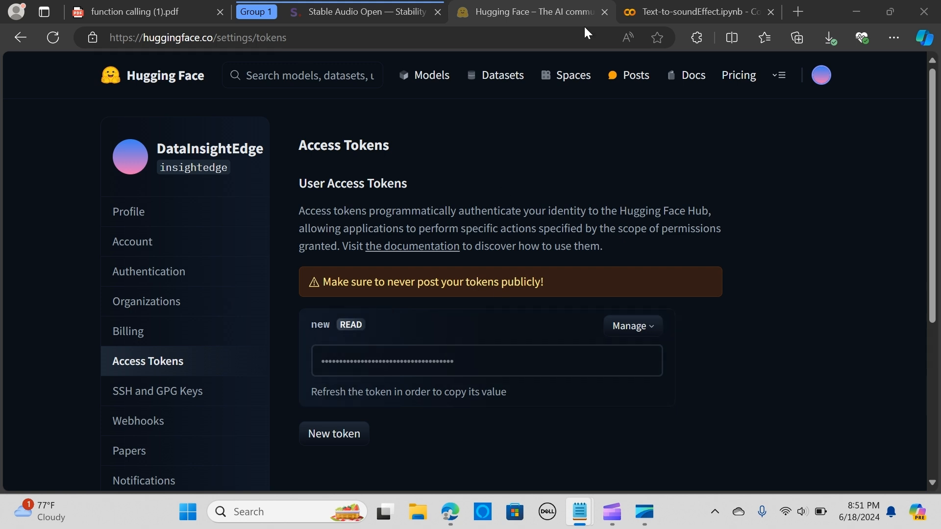
click(696, 12)
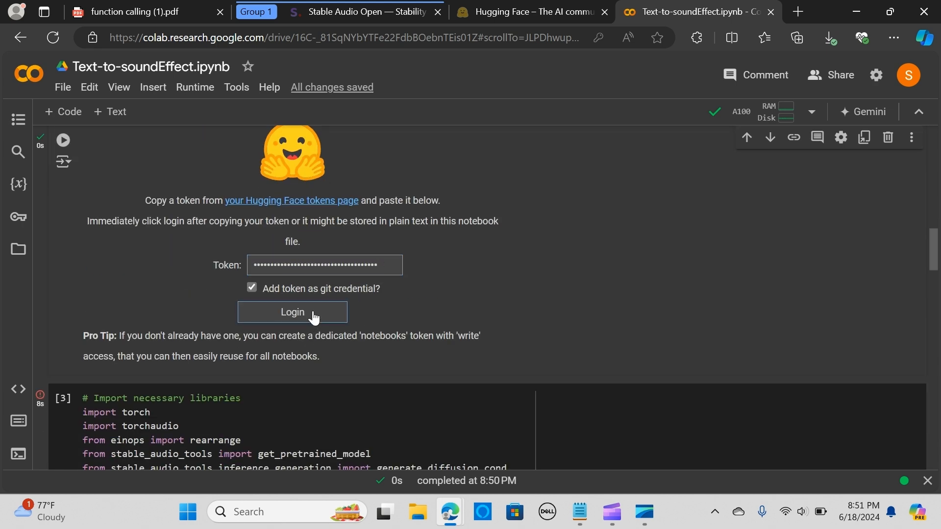
- Log in with the token, start the stable-audio-open-1.0 download cell on cuda, then go to its model page
click(292, 312)
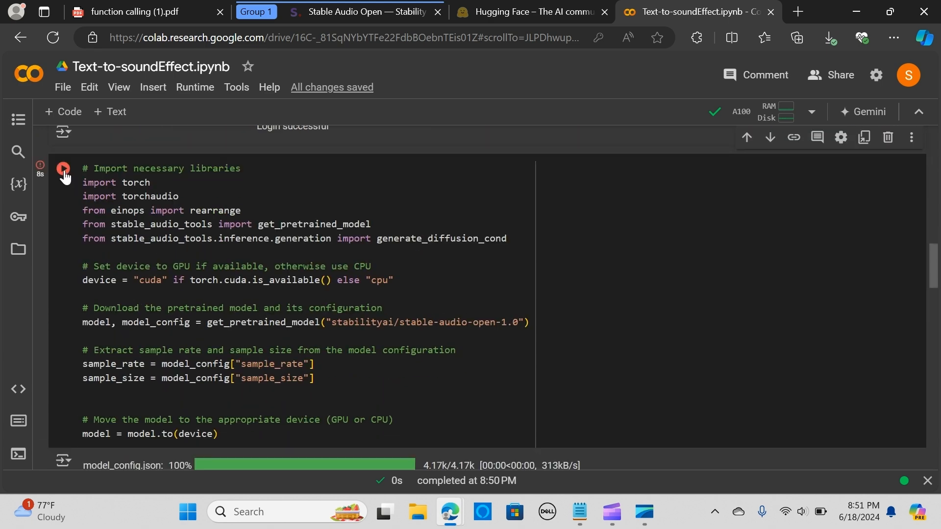
click(63, 168)
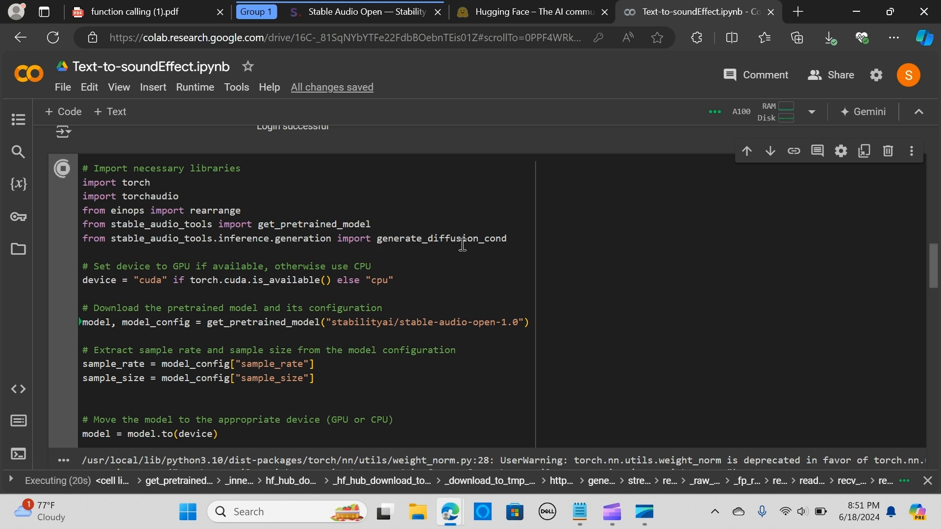
mouse_move(390, 282)
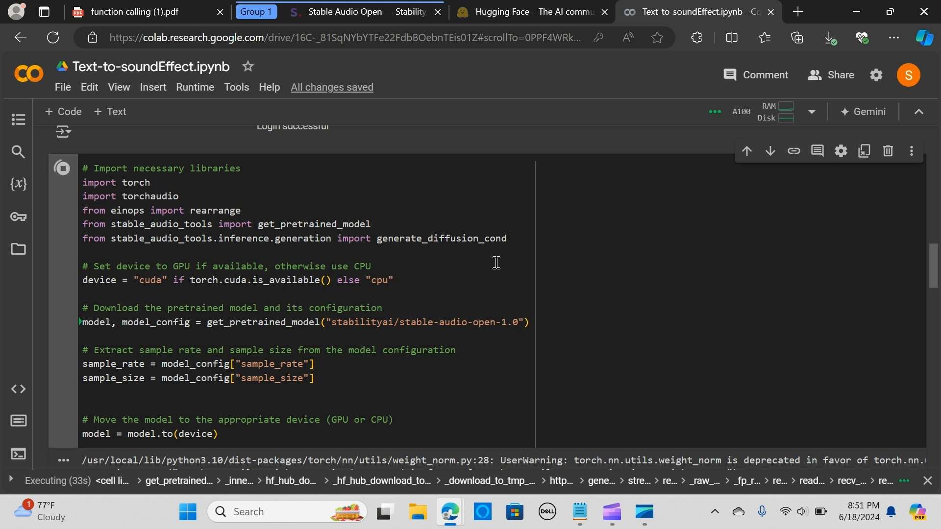
mouse_move(101, 268)
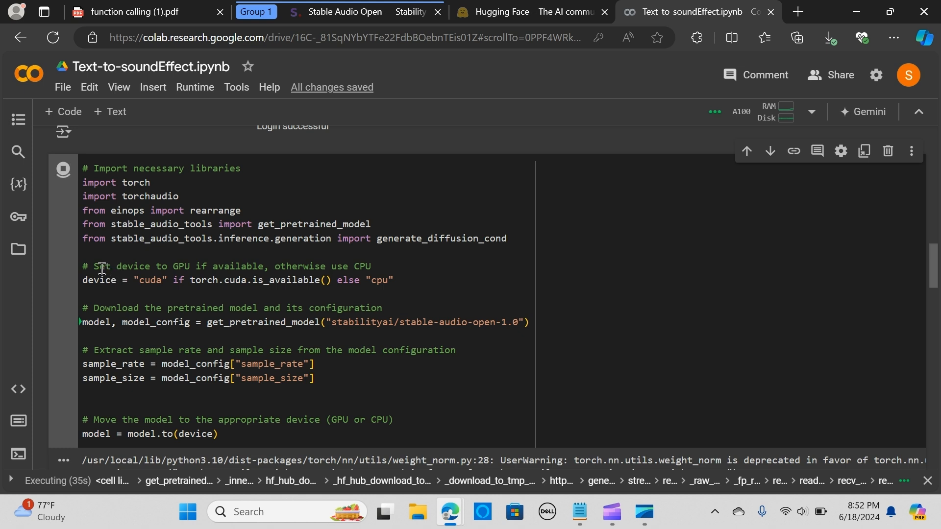
scroll(down, 3)
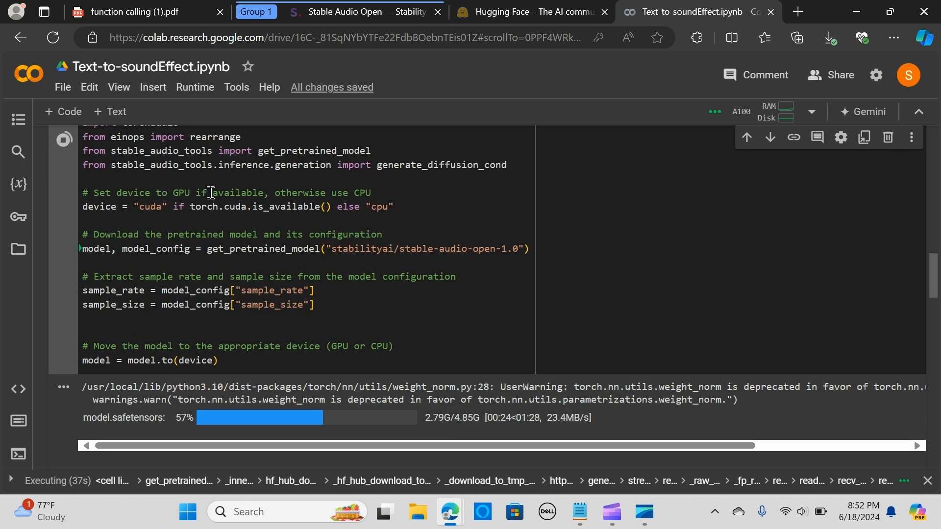
mouse_move(181, 202)
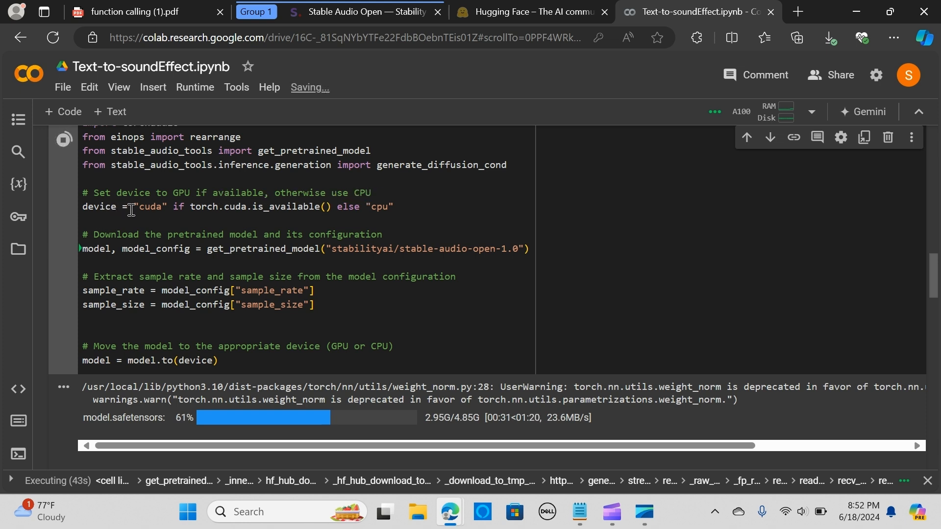
double_click(202, 206)
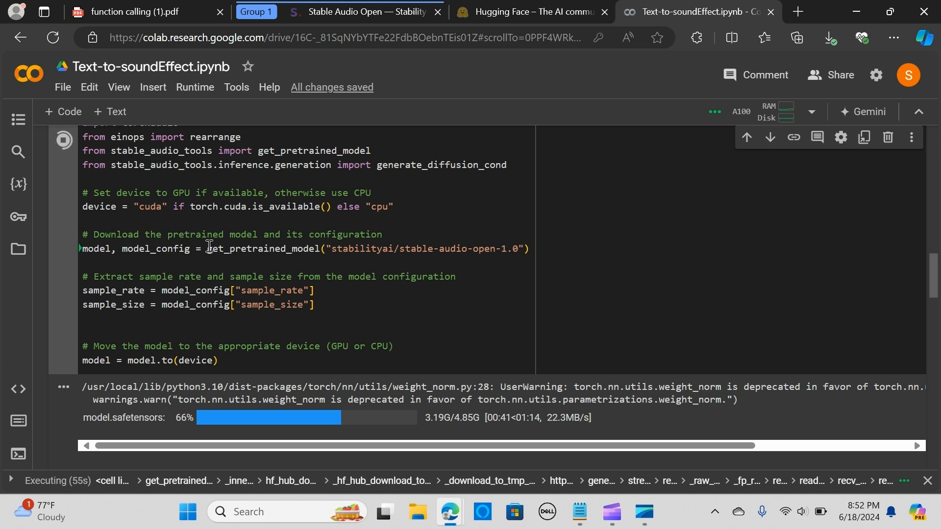
mouse_move(350, 240)
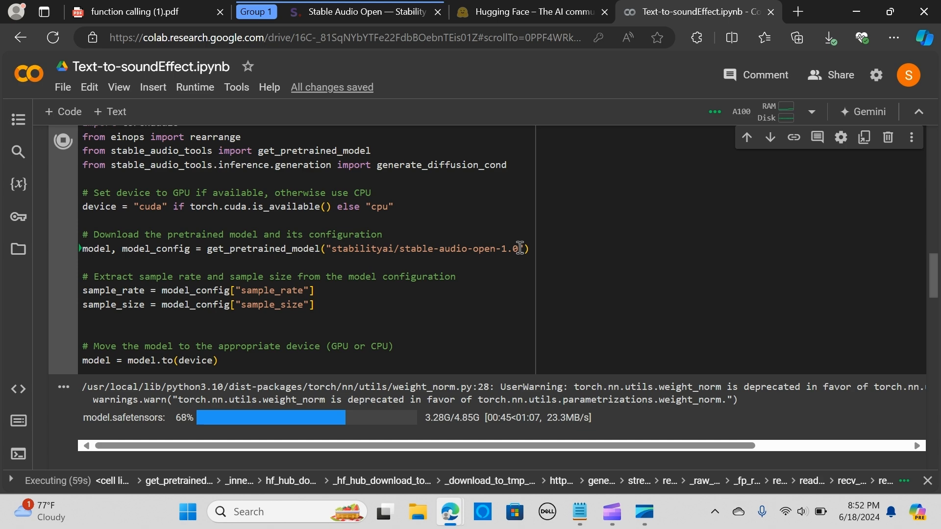
click(530, 11)
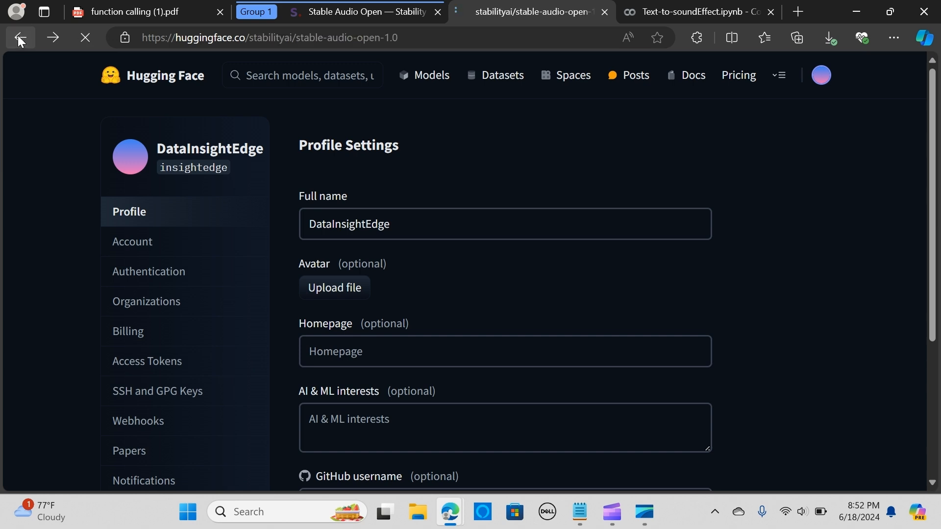
- View the stable-audio-open-1.0 model card and return to the Text-to-soundEffect notebook
click(19, 38)
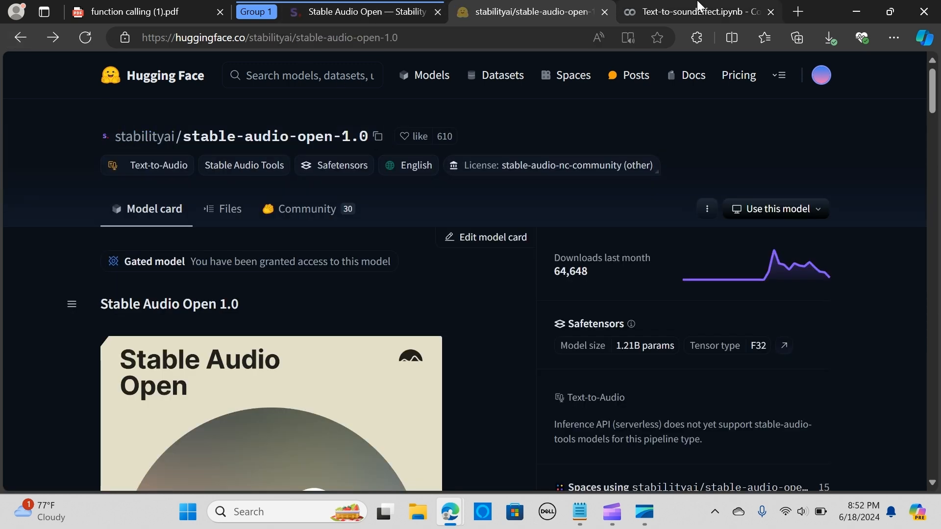
click(690, 12)
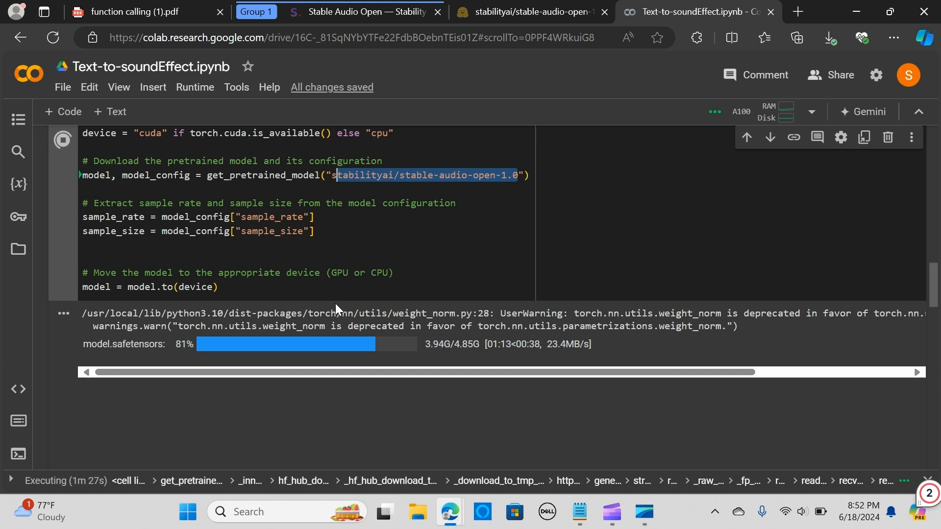
mouse_move(394, 337)
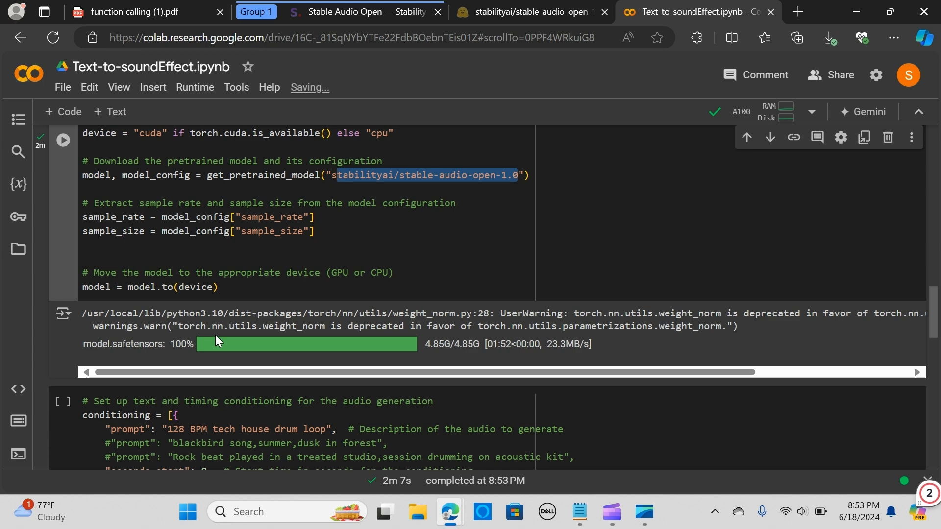
- Review the conditioning cell with the commented blackbird prompt and the 128 BPM tech house drum loop prompt
scroll(down, 3)
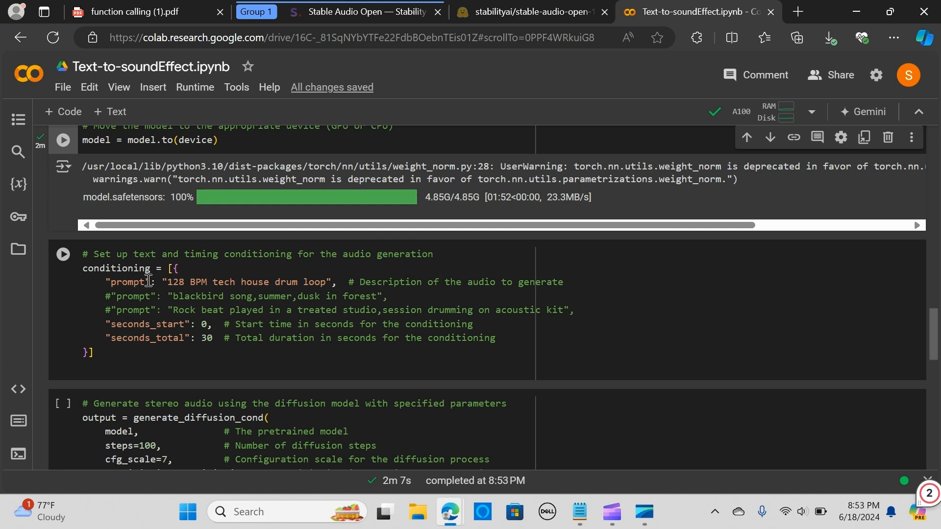
double_click(117, 268)
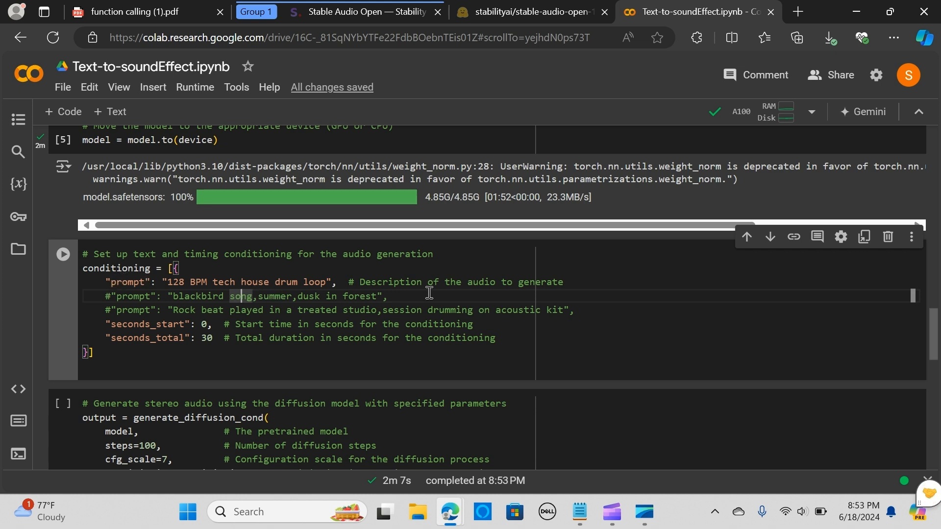
mouse_move(271, 316)
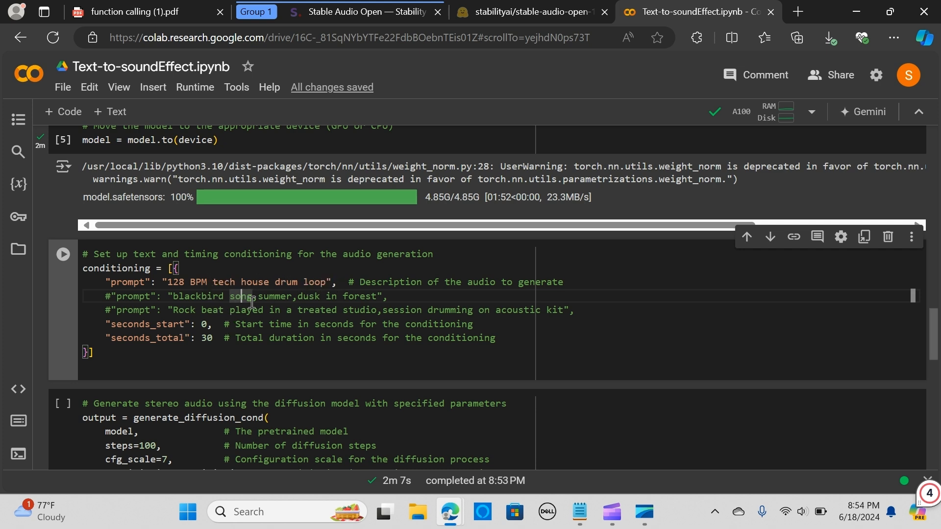
scroll(down, 3)
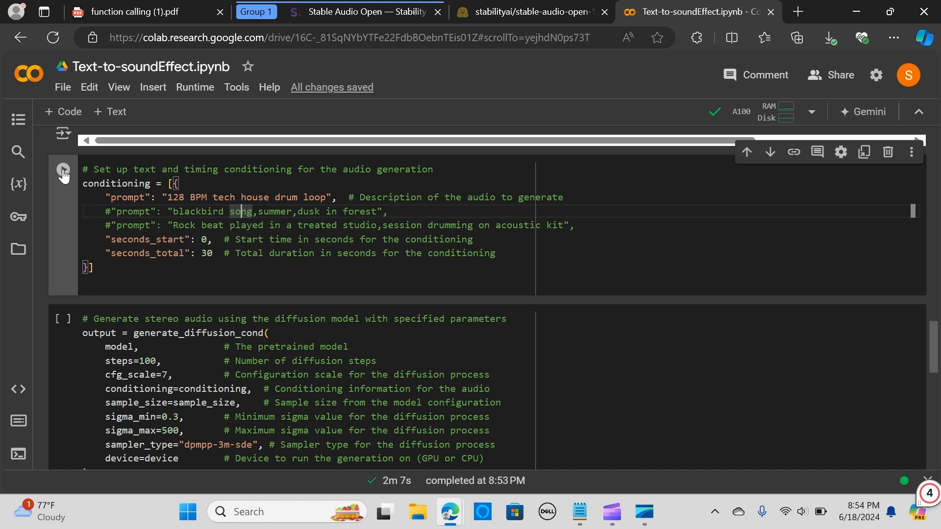
- Run the drum loop conditioning cell and review the generate_diffusion_cond settings: steps 100, cfg_scale 7, cuda device
click(62, 169)
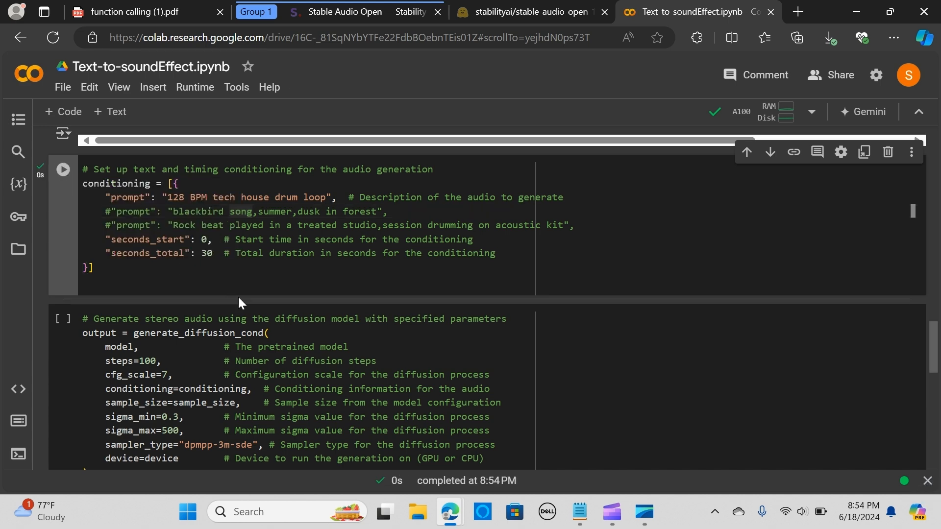
click(63, 170)
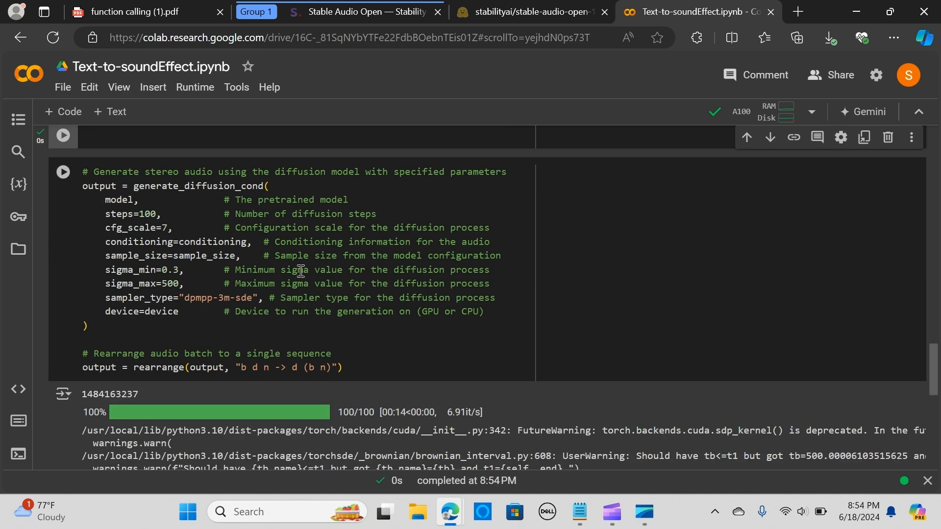
mouse_move(338, 221)
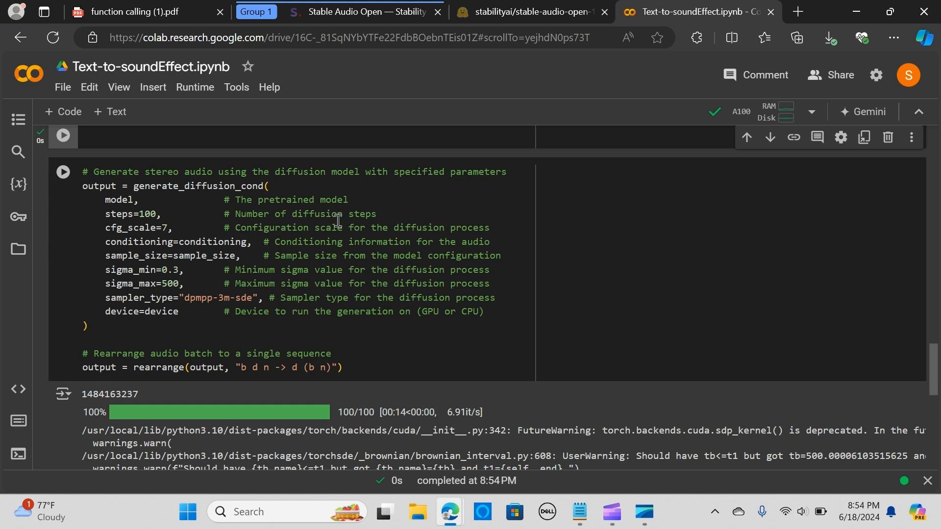
mouse_move(169, 207)
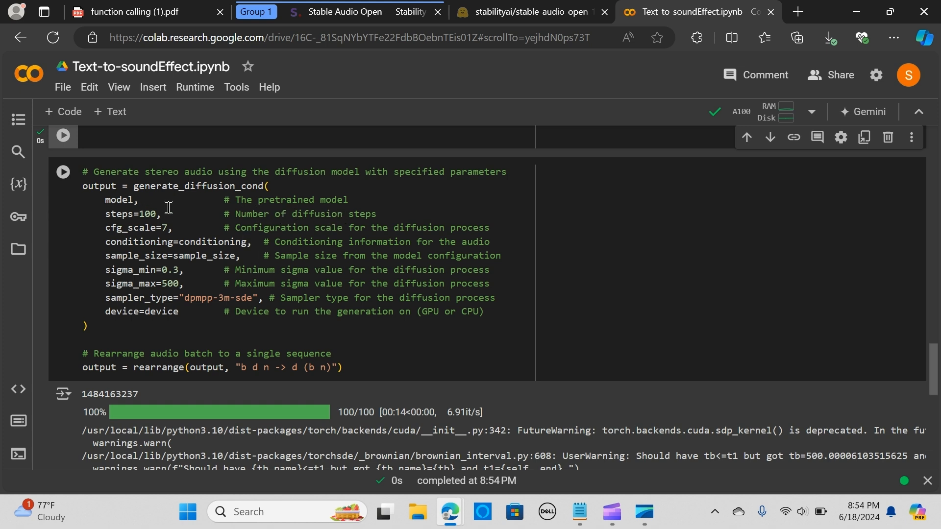
double_click(198, 185)
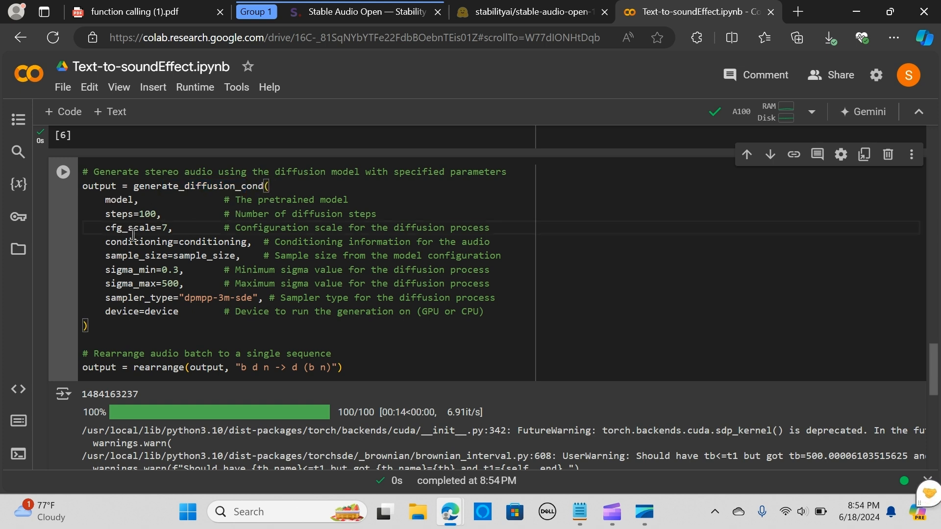
mouse_move(135, 214)
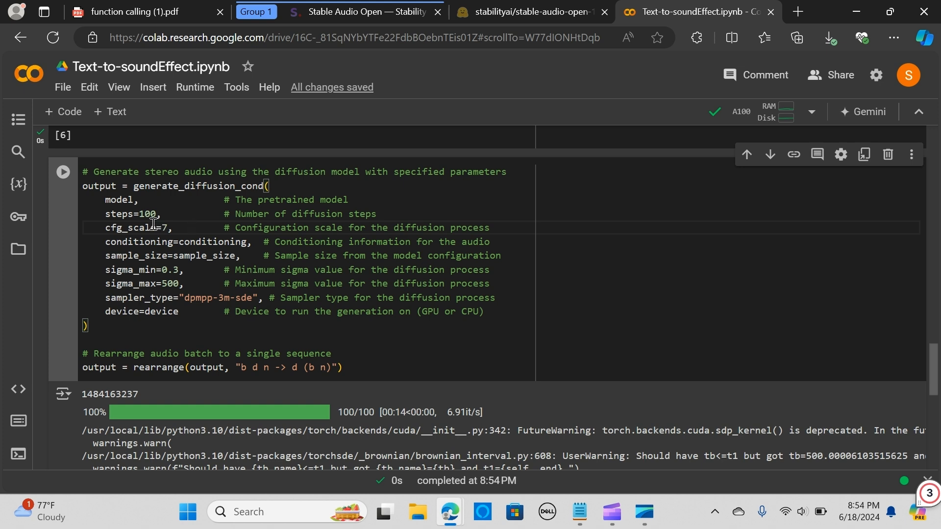
mouse_move(152, 226)
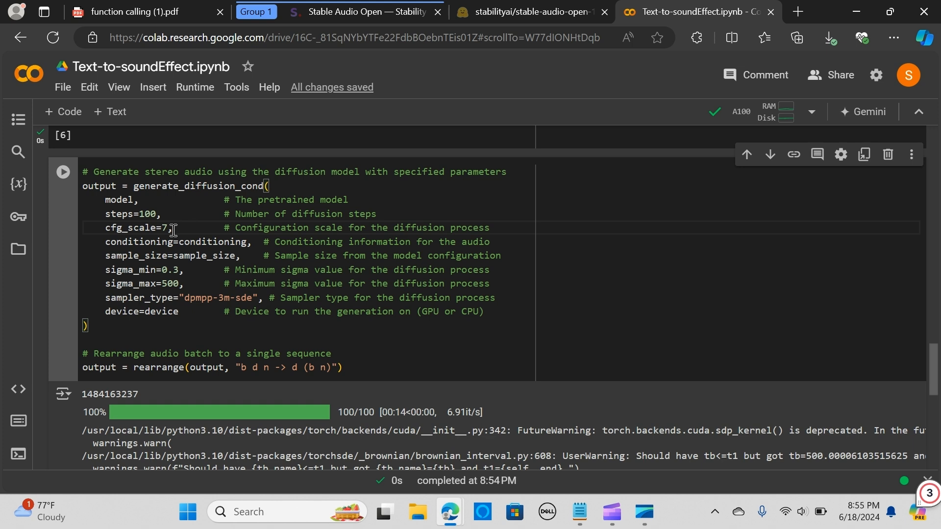
mouse_move(170, 234)
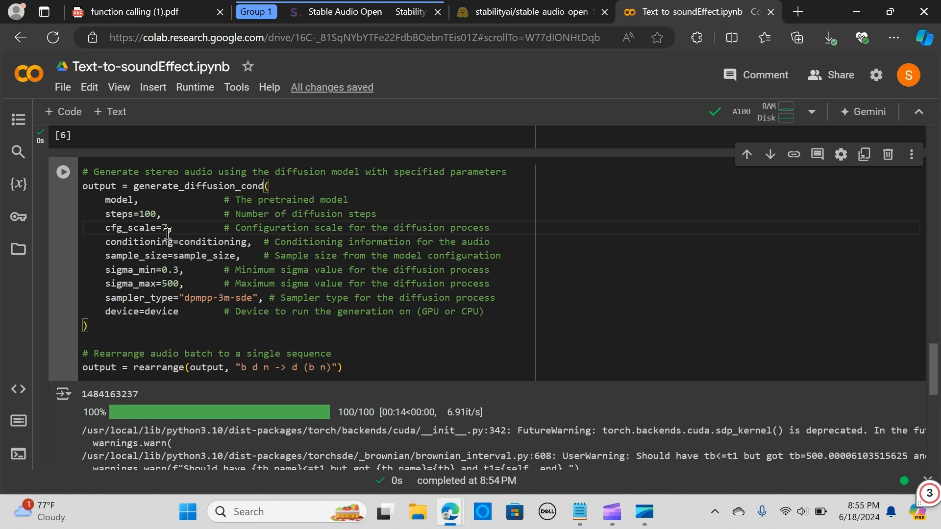
mouse_move(162, 241)
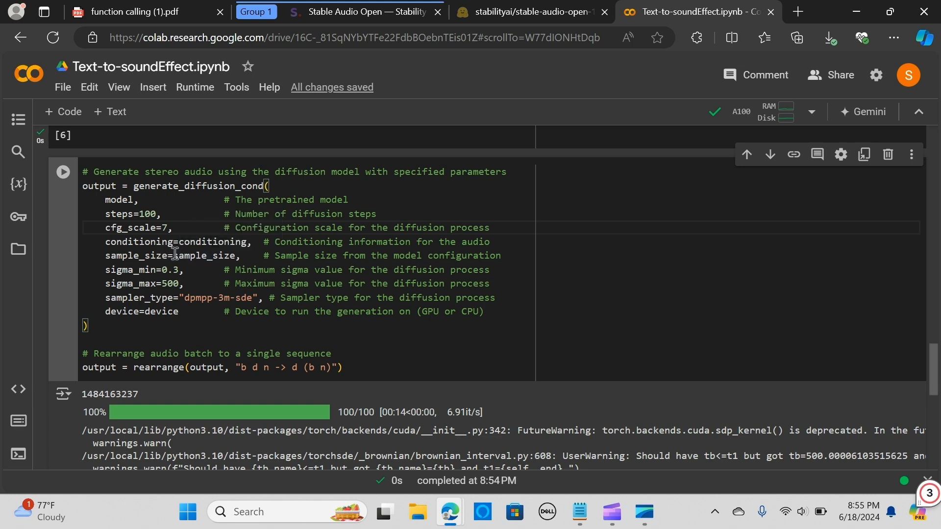
mouse_move(202, 254)
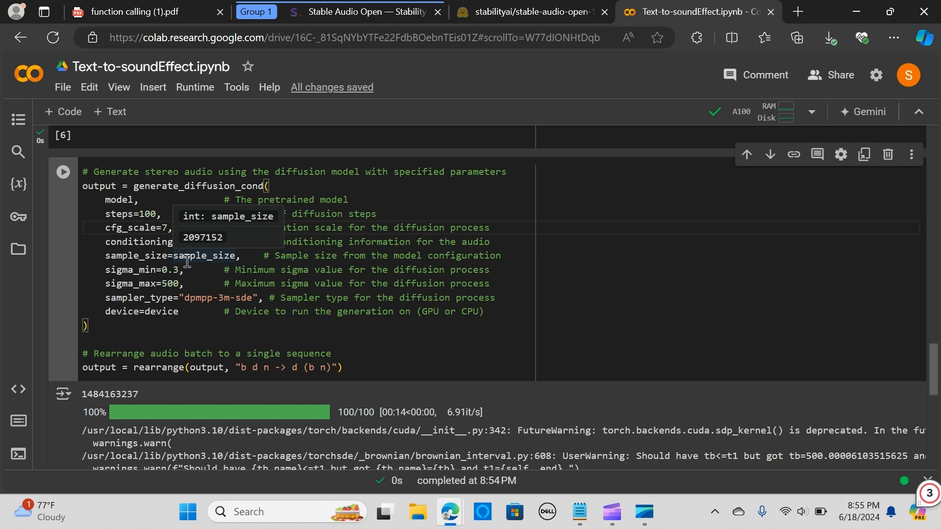
mouse_move(144, 288)
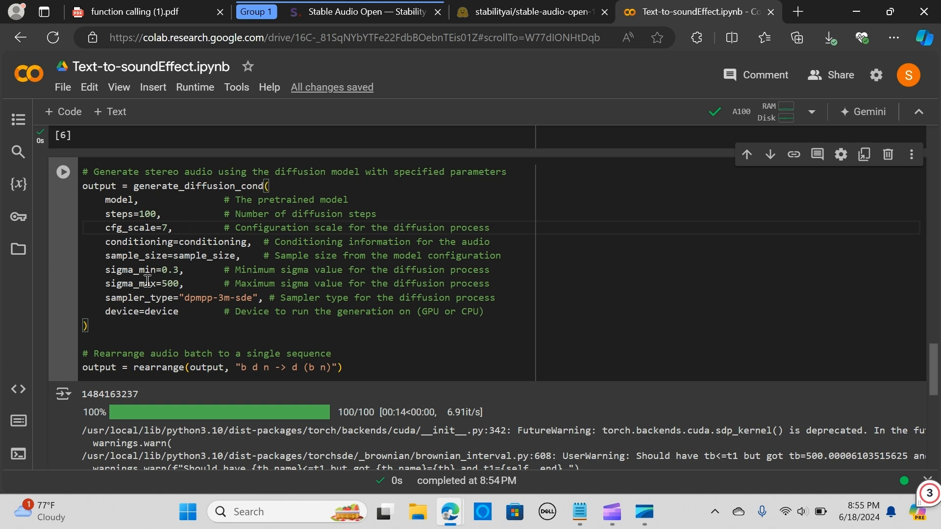
mouse_move(158, 293)
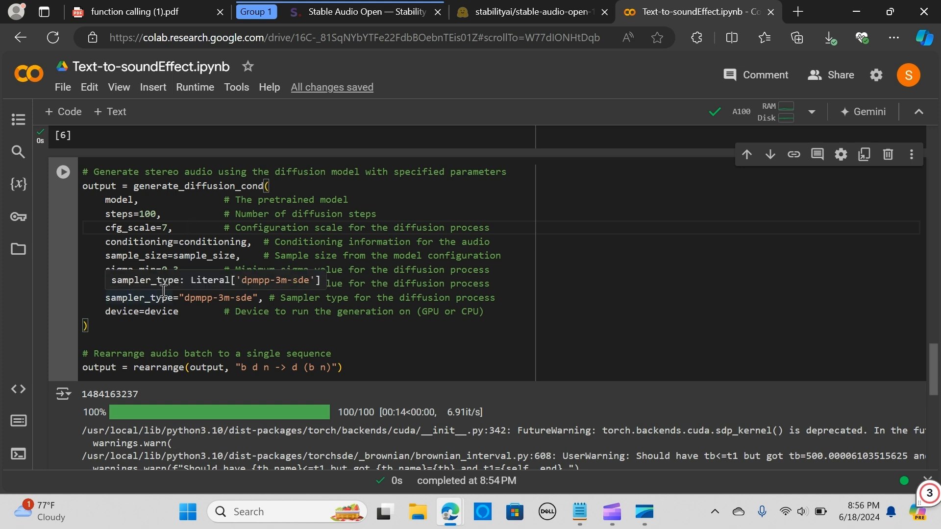
mouse_move(167, 295)
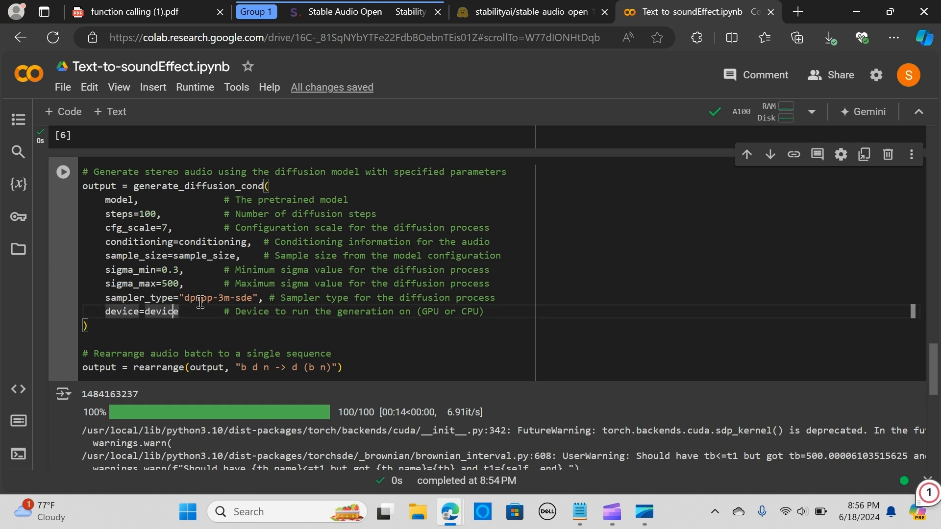
double_click(210, 298)
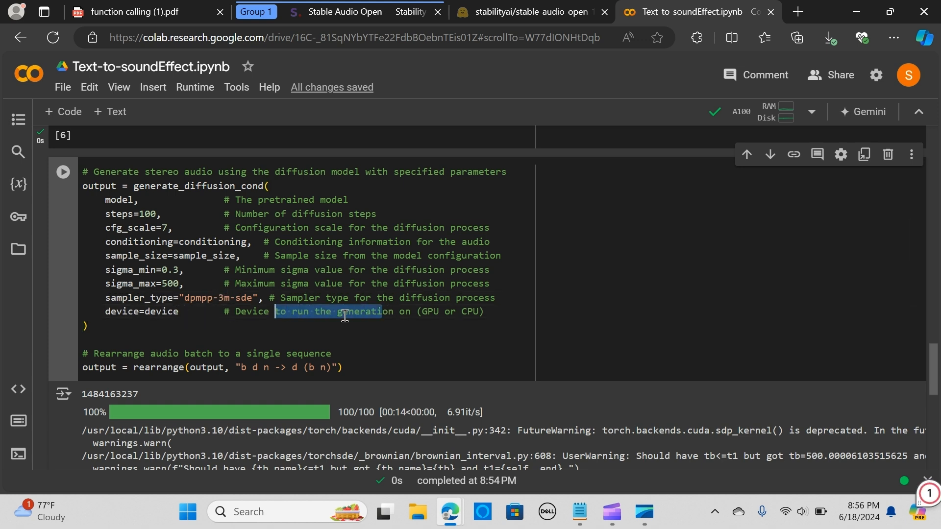
- Rerun the generate_diffusion_cond cell to produce a new 100-step audio batch into the output variable
scroll(down, 3)
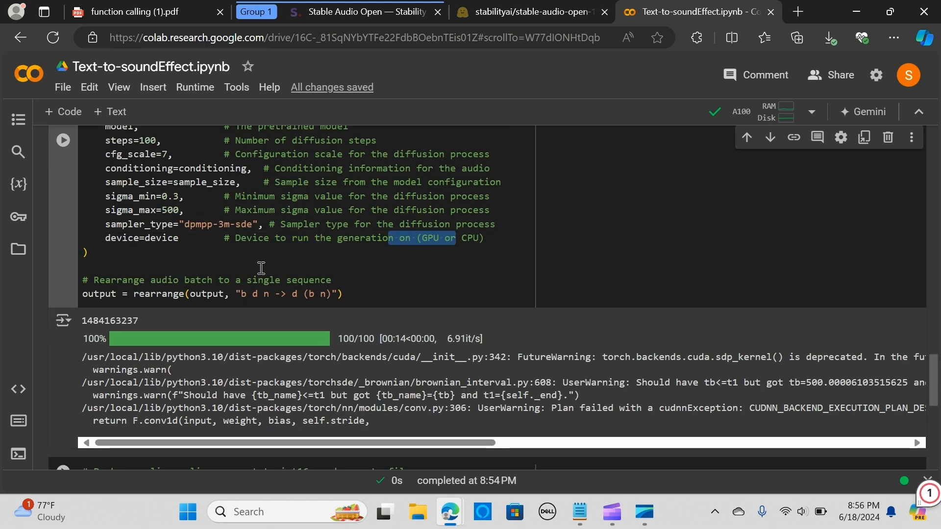
scroll(down, 3)
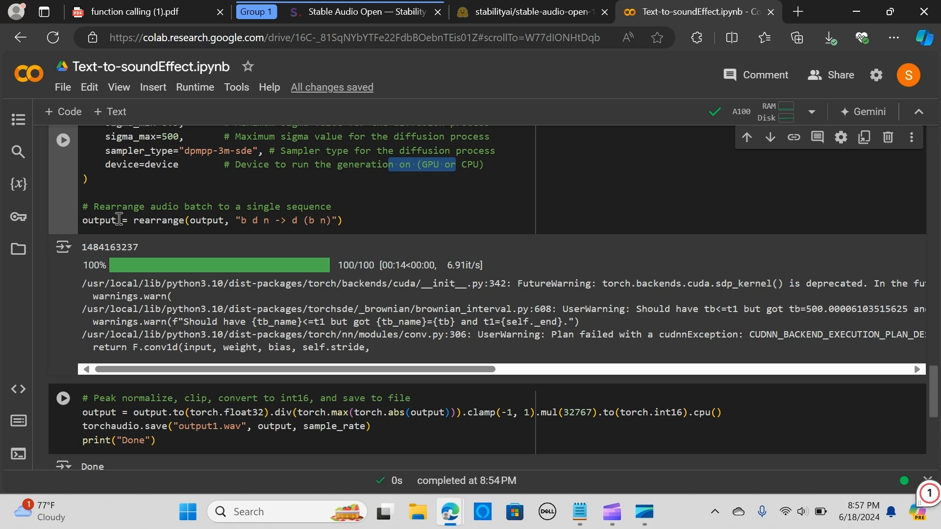
double_click(98, 221)
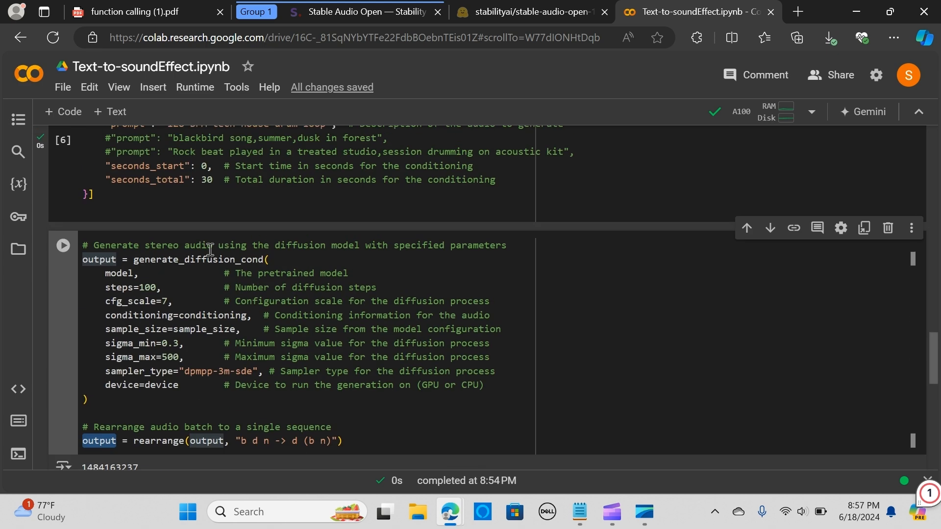
scroll(down, 3)
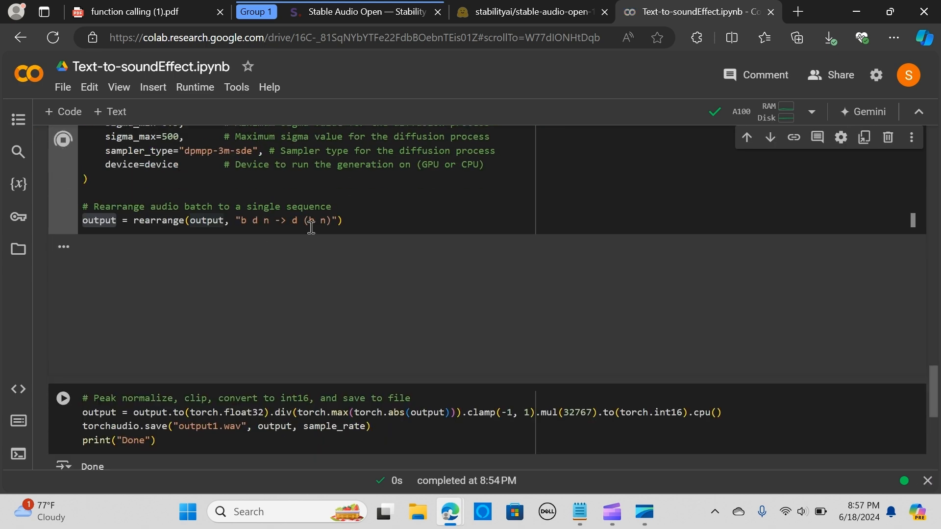
click(62, 139)
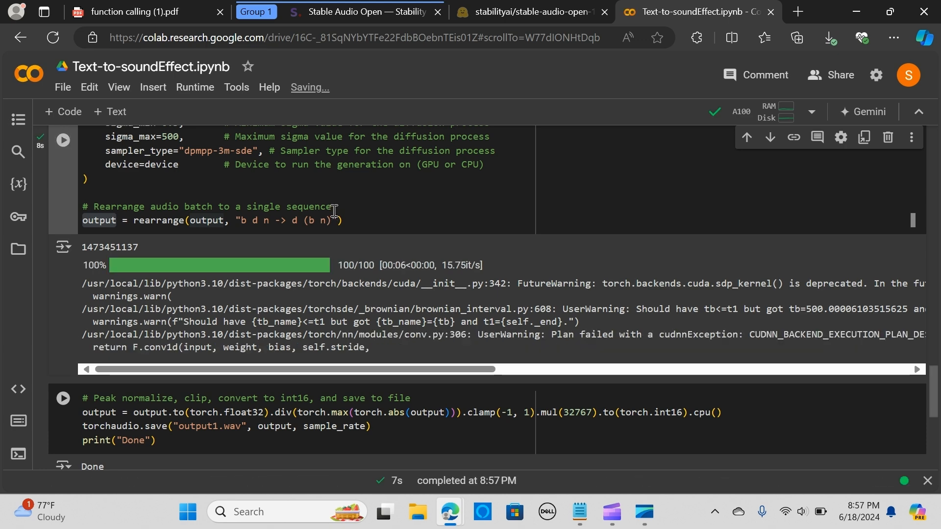
scroll(down, 3)
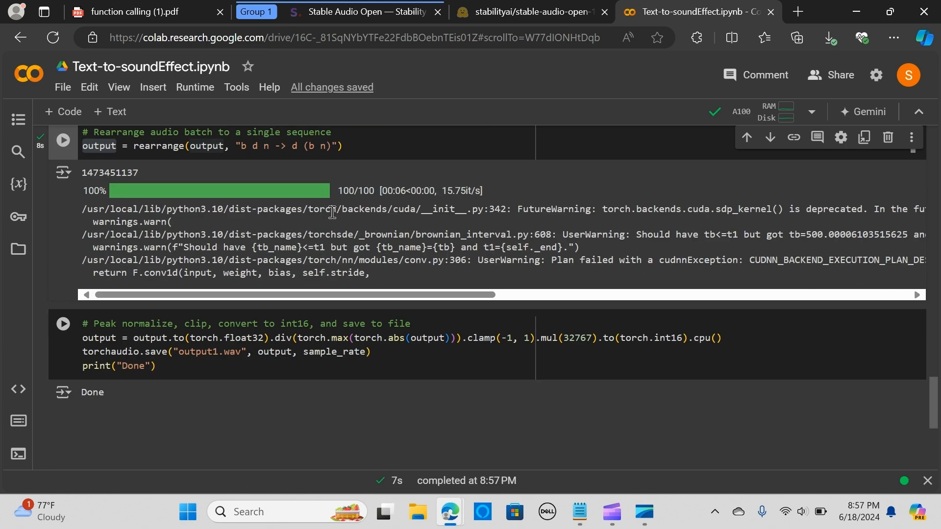
scroll(down, 3)
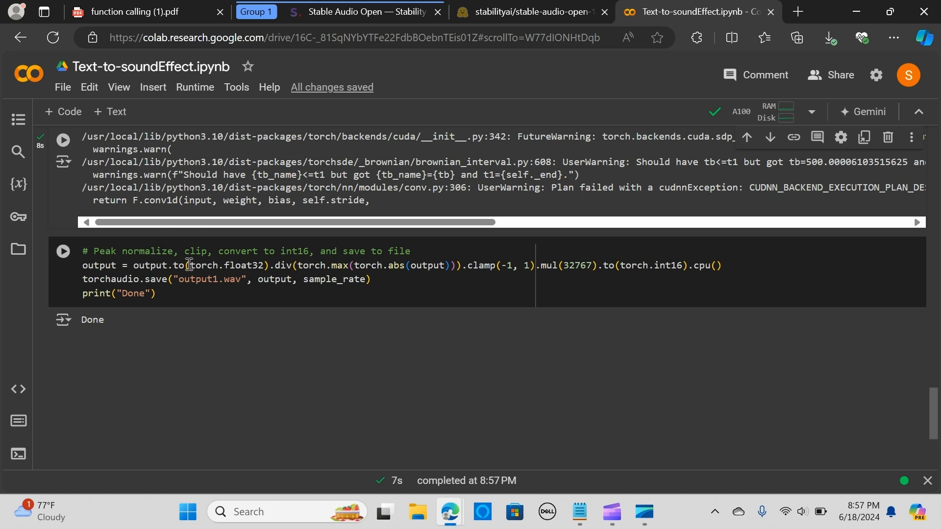
mouse_move(189, 264)
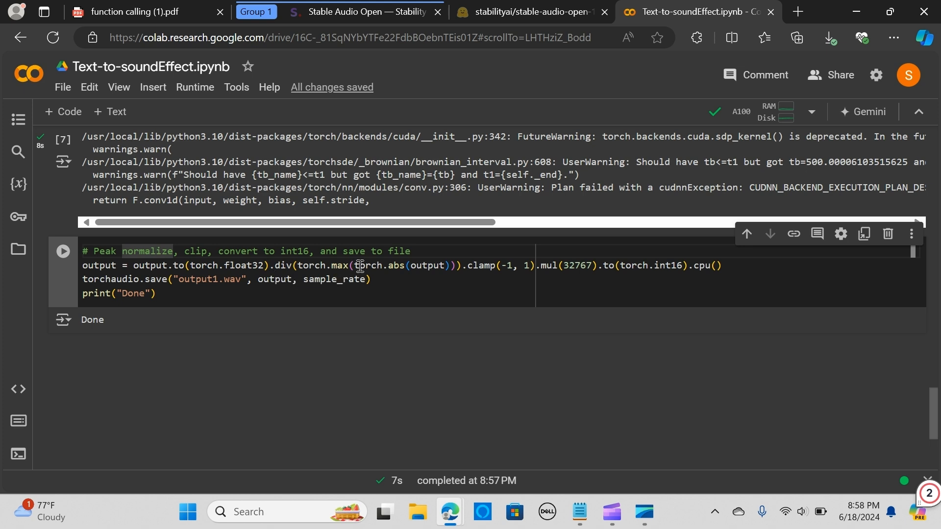
double_click(507, 266)
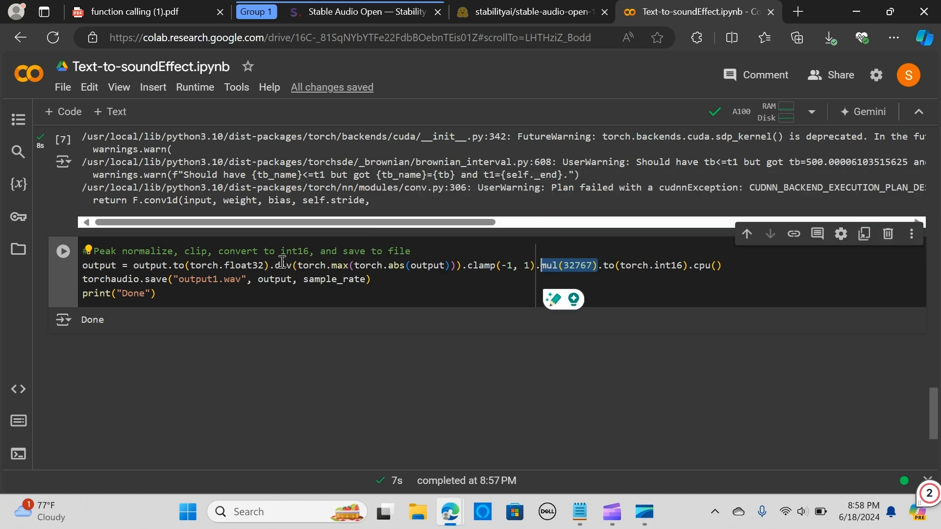
mouse_move(298, 260)
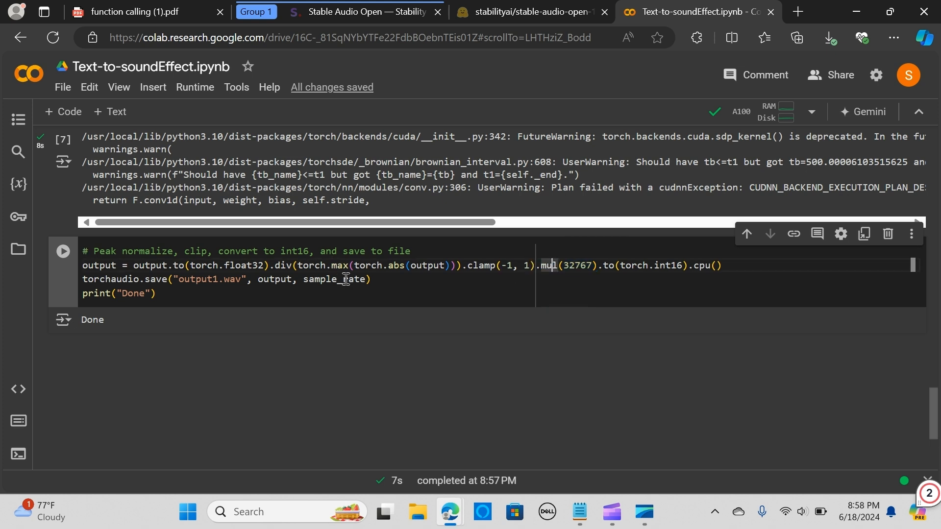
mouse_move(239, 286)
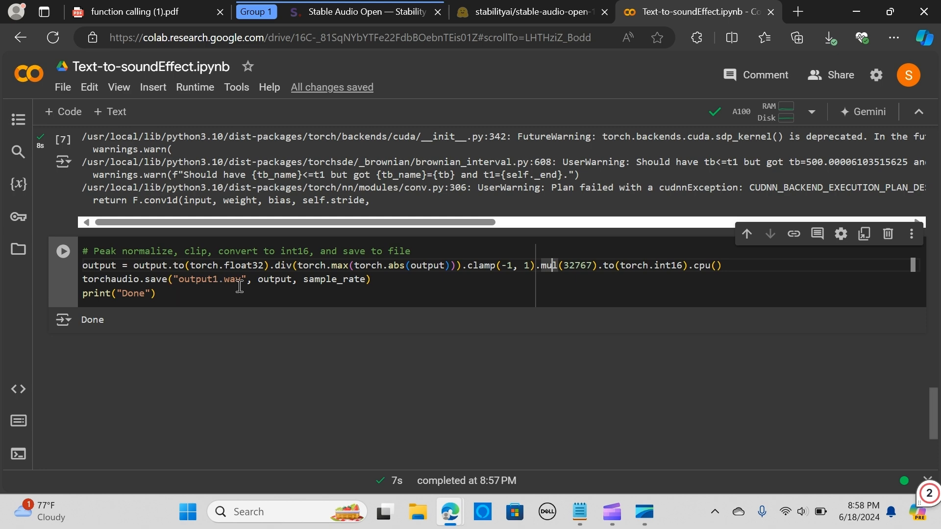
scroll(down, 3)
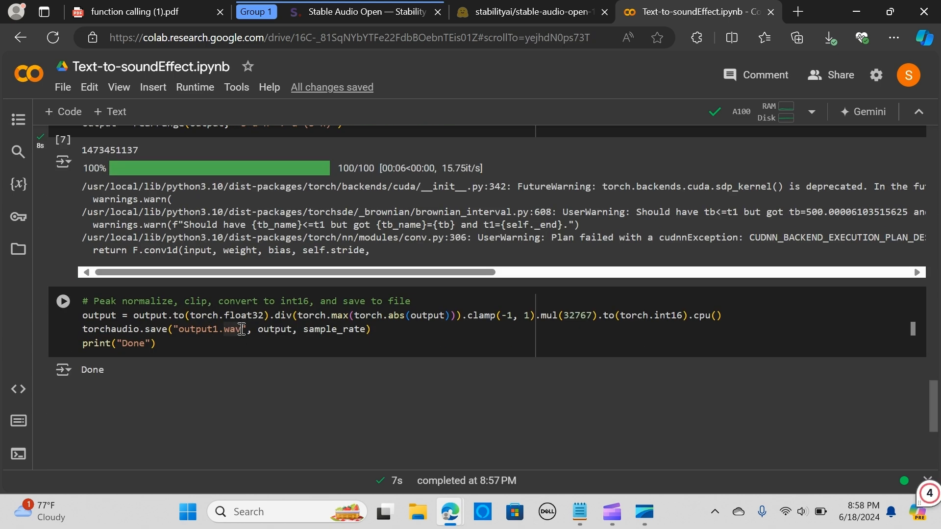
- Rerun the cell saving output1.wav, then download it from the Files pane and open the Downloads panel
double_click(195, 329)
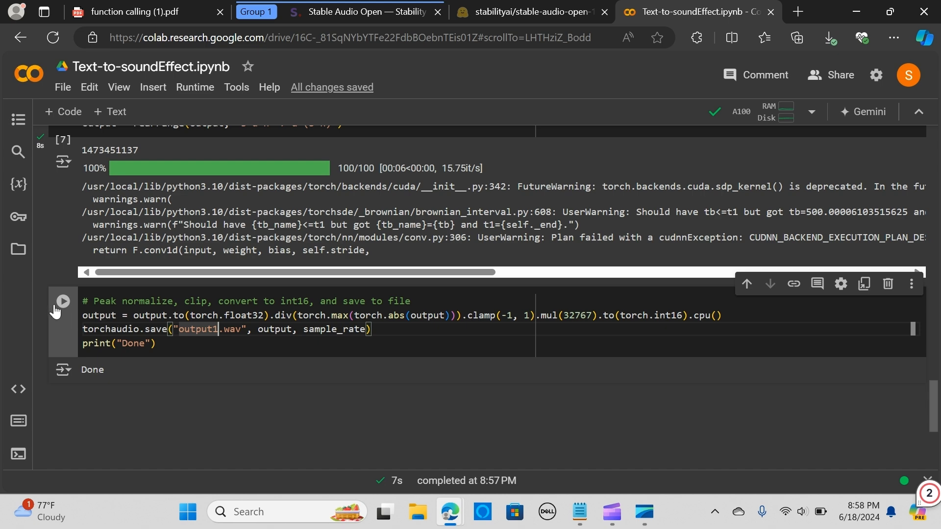
click(62, 301)
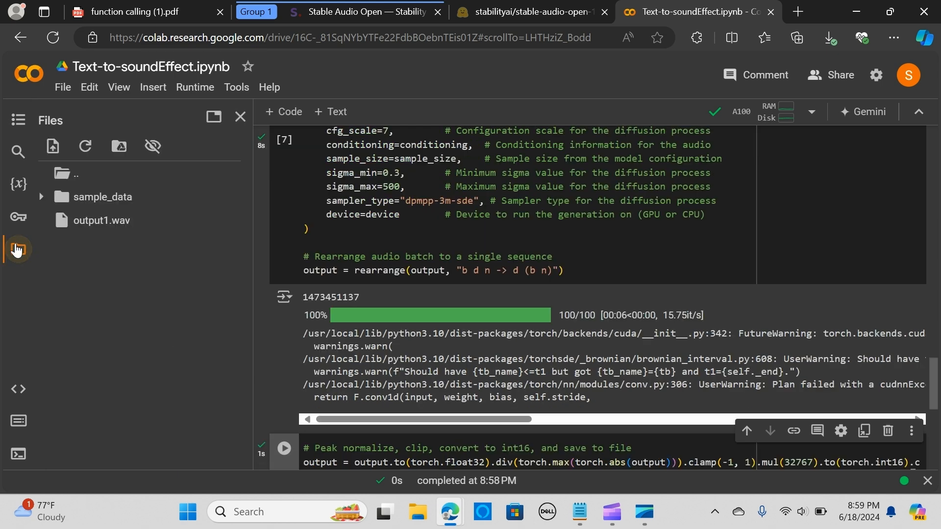
right_click(101, 221)
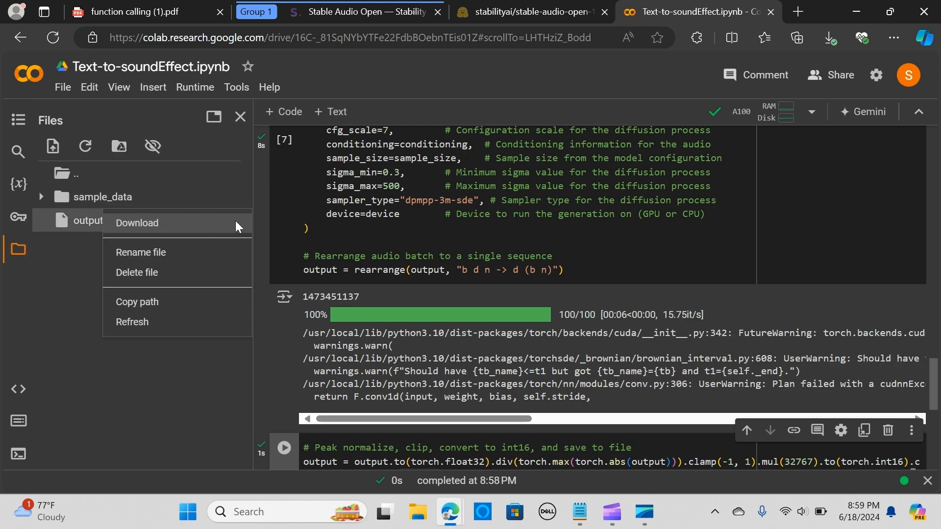
click(137, 223)
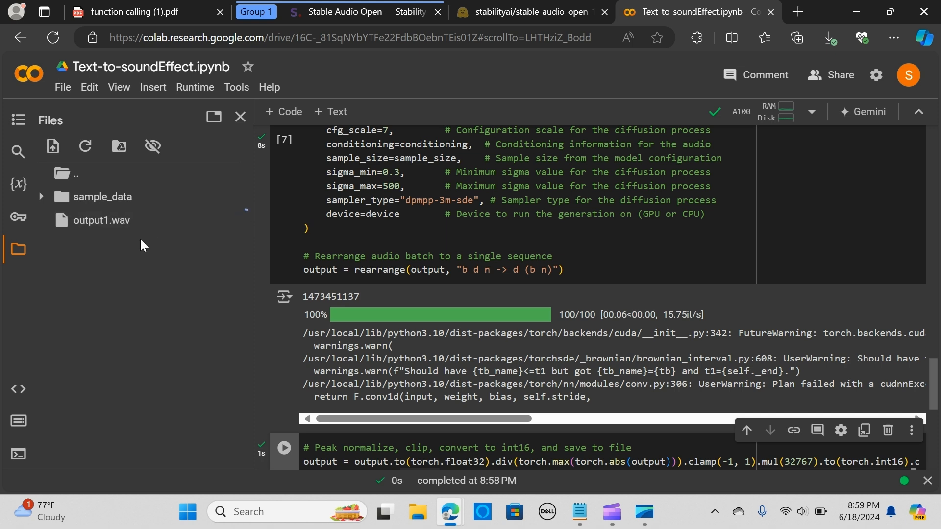
click(828, 38)
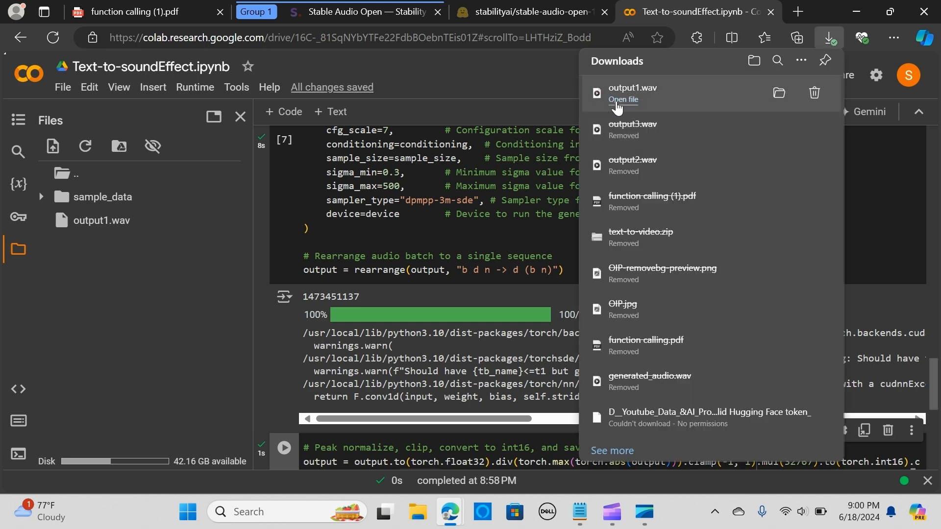
- Play the downloaded output1.wav with the system volume raised, pausing around 16 of 31 seconds
click(624, 100)
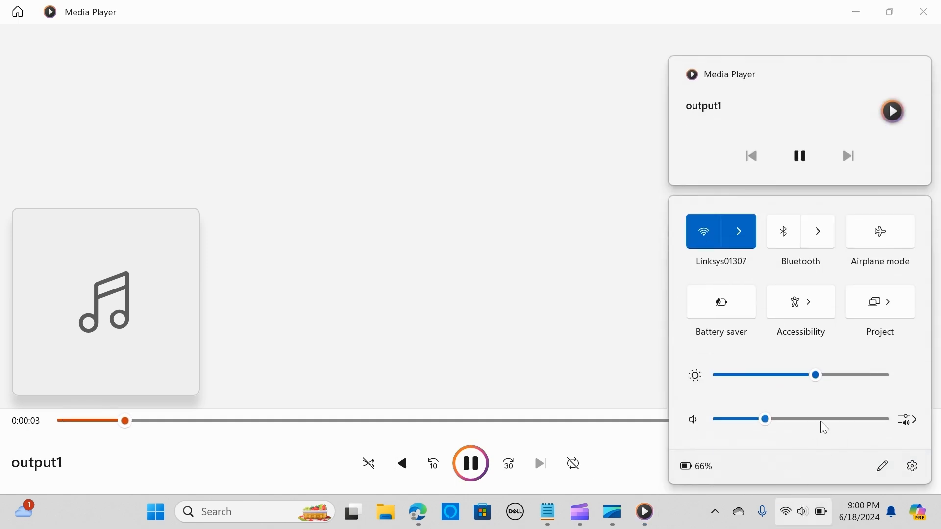
drag(764, 419, 821, 418)
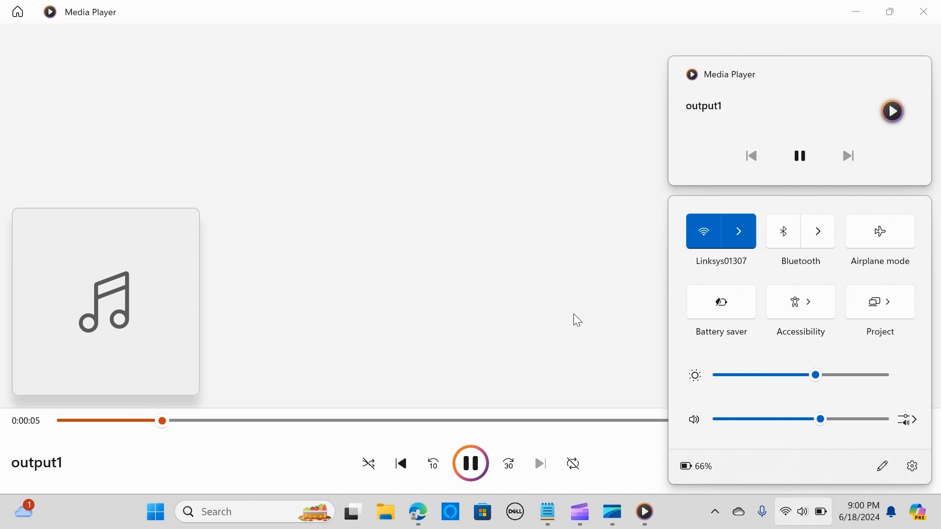
click(576, 320)
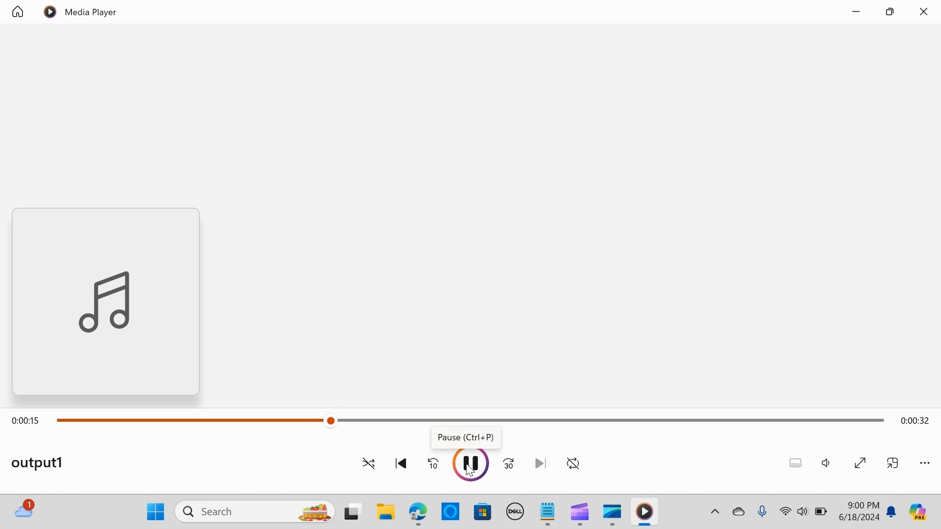
click(470, 464)
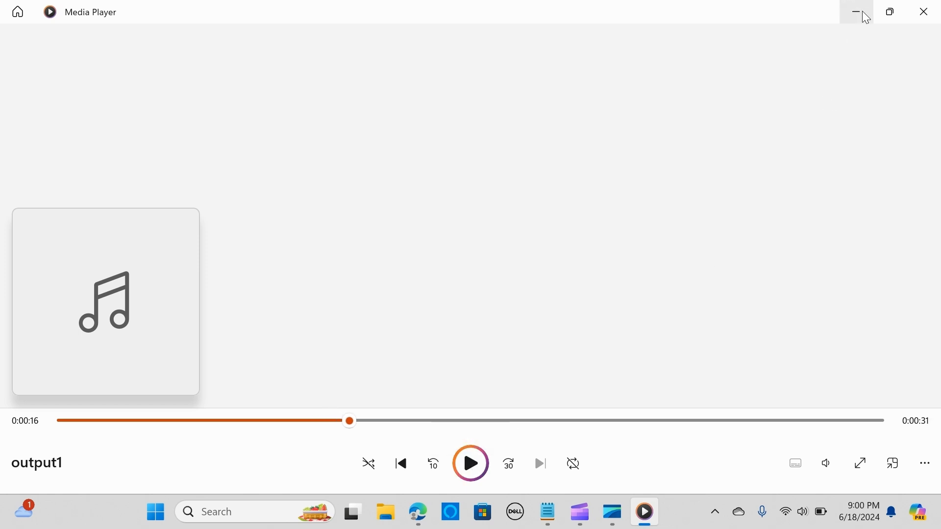
mouse_move(858, 12)
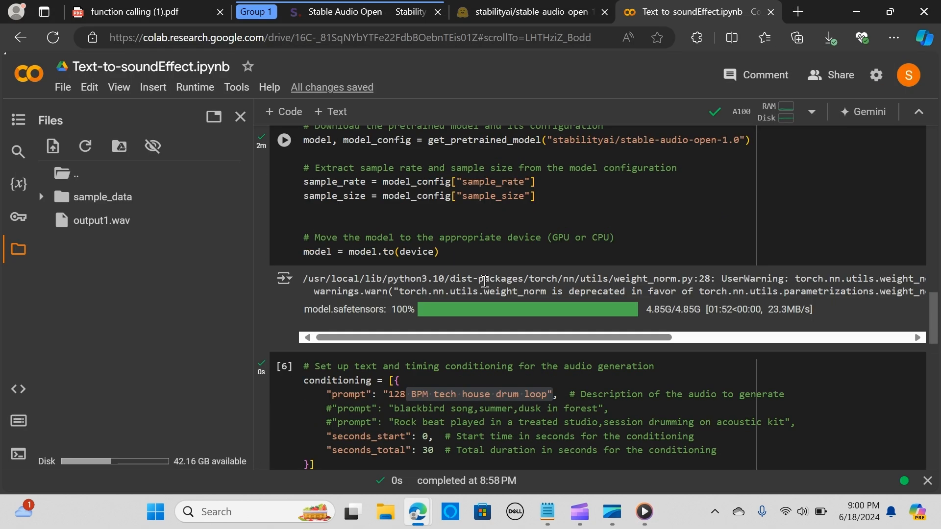
- Regenerate audio from the blackbird summer-dusk prompt and save it as output2.wav
scroll(down, 3)
text(#)
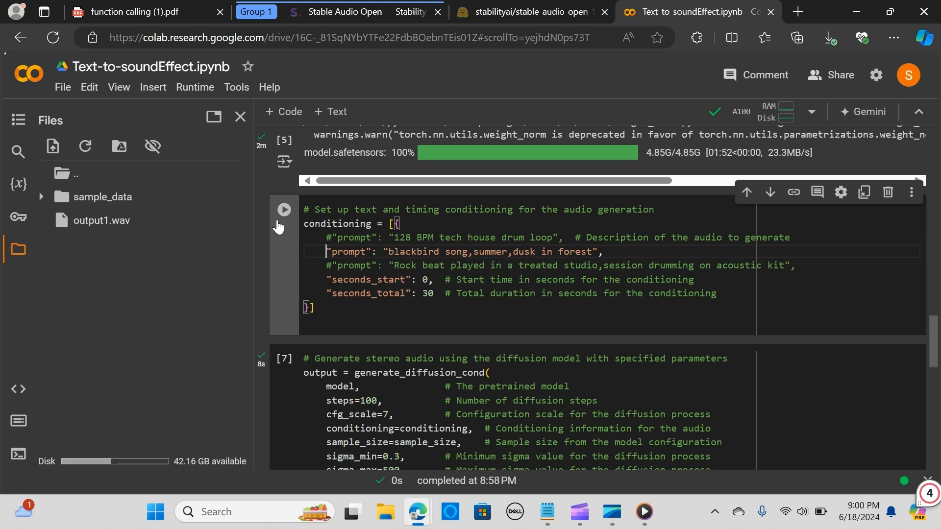
click(282, 210)
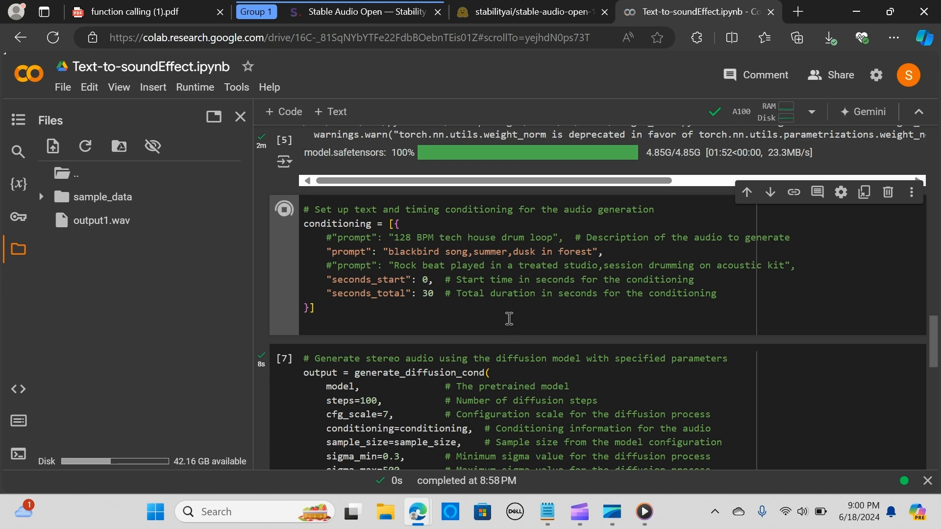
scroll(down, 3)
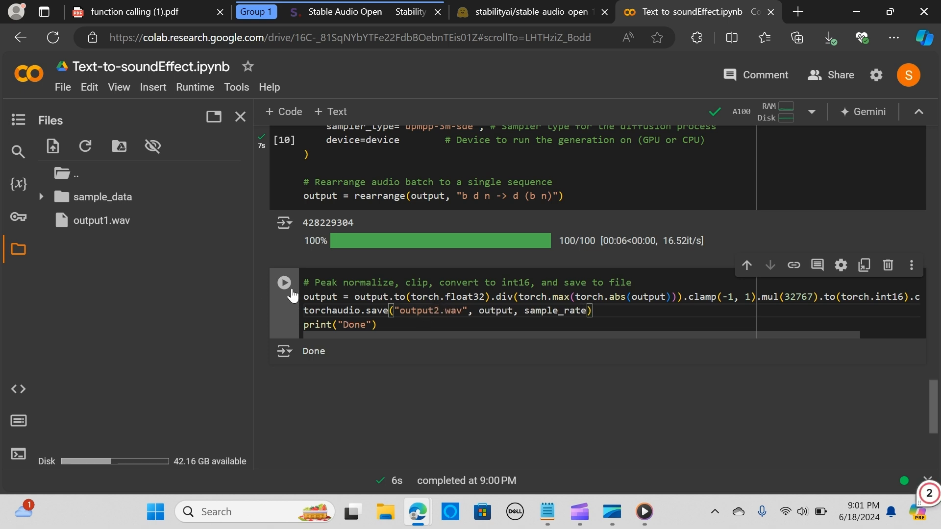
click(285, 282)
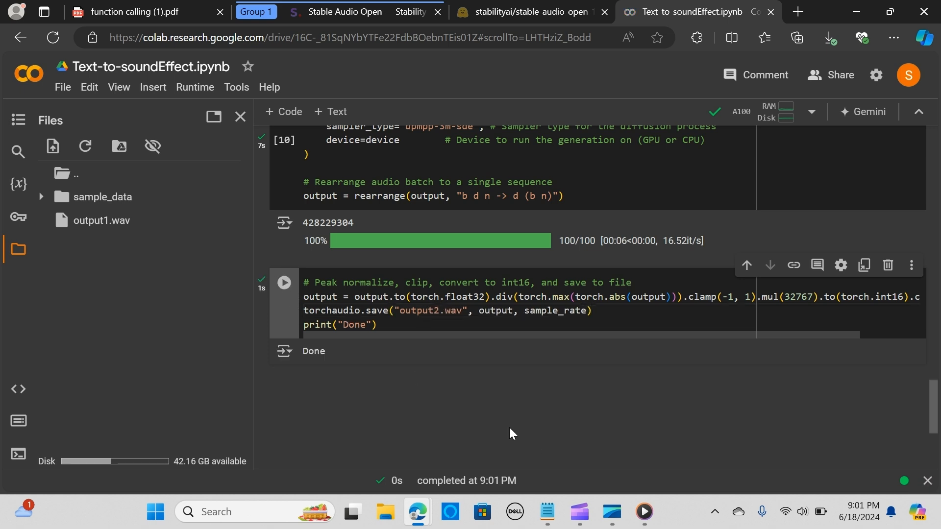
- Download output2.wav from the Files pane and open the browser's Downloads panel
right_click(87, 244)
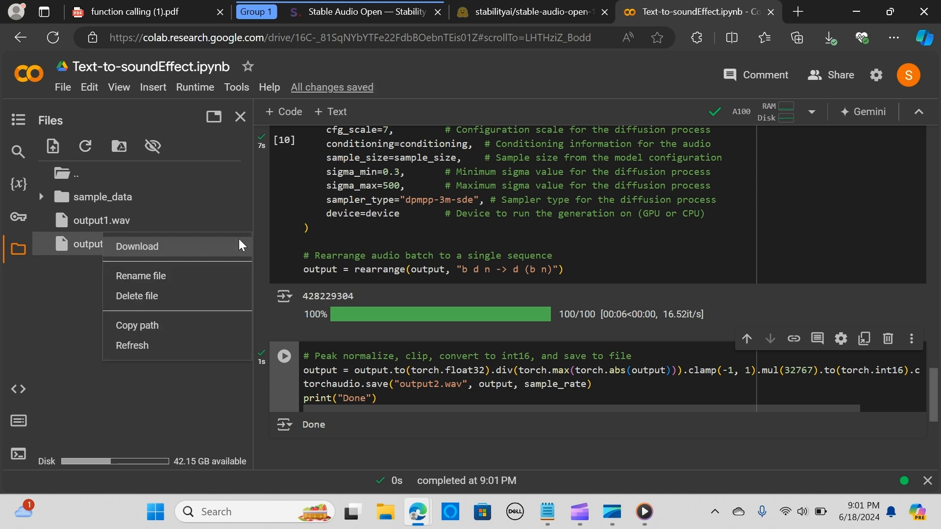
click(137, 246)
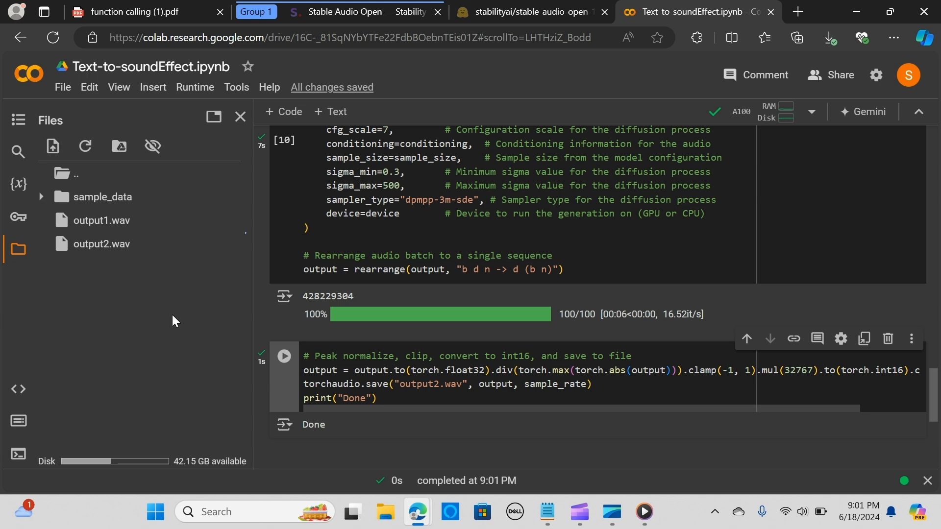
click(829, 38)
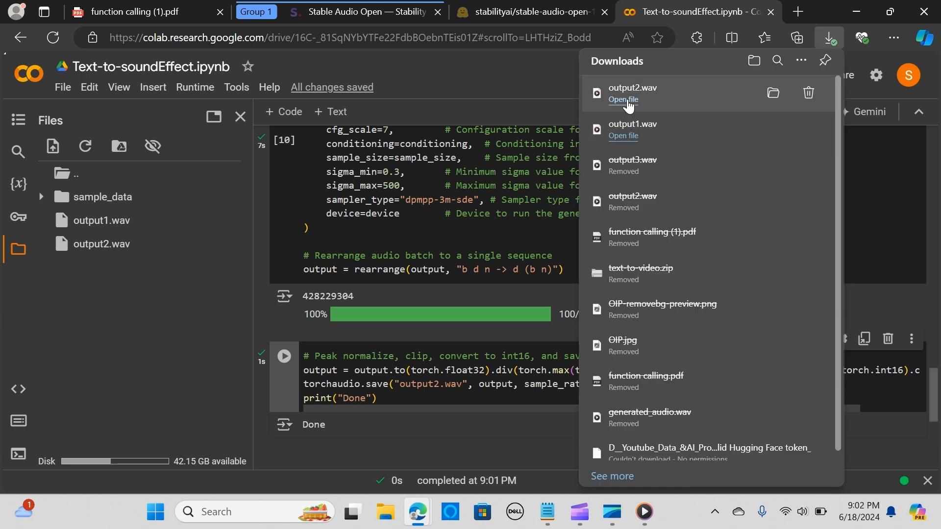
- Play about 10 of output2.wav's 47 seconds, pause, and minimize Media Player back to Colab
click(624, 100)
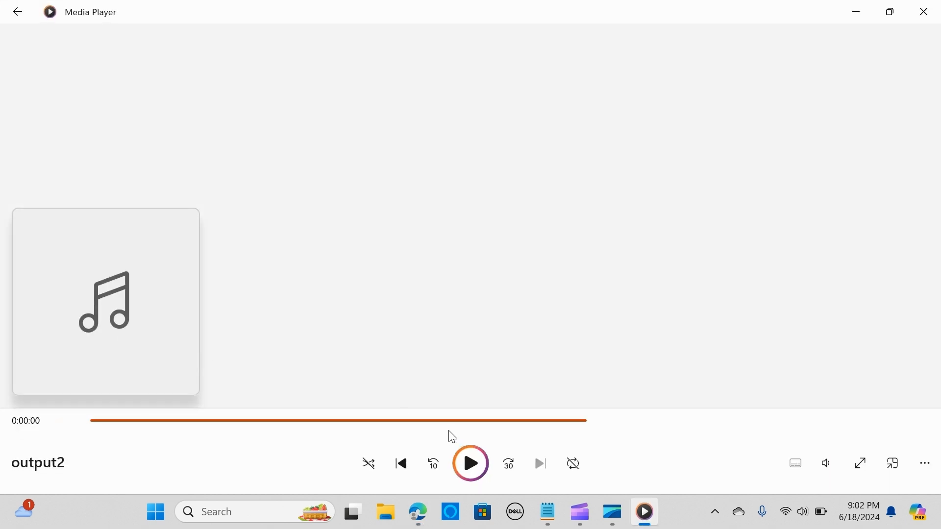
click(469, 464)
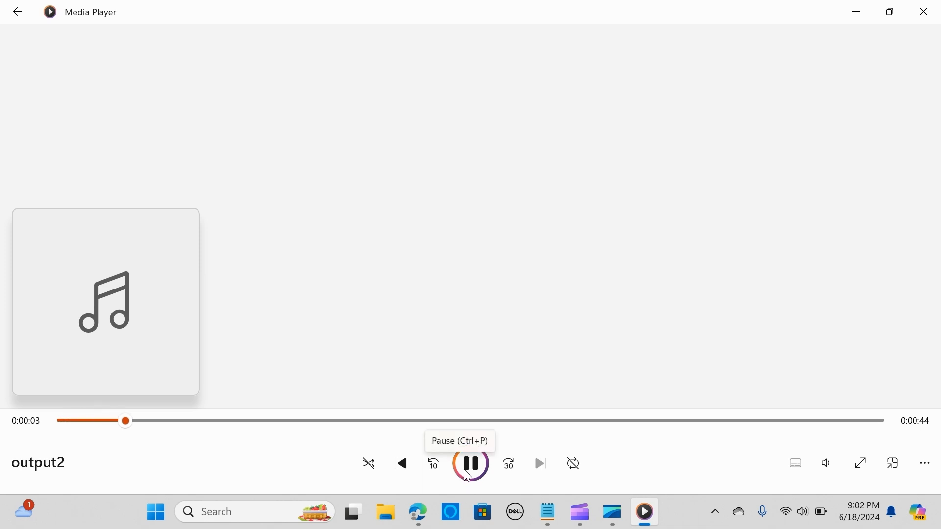
click(470, 464)
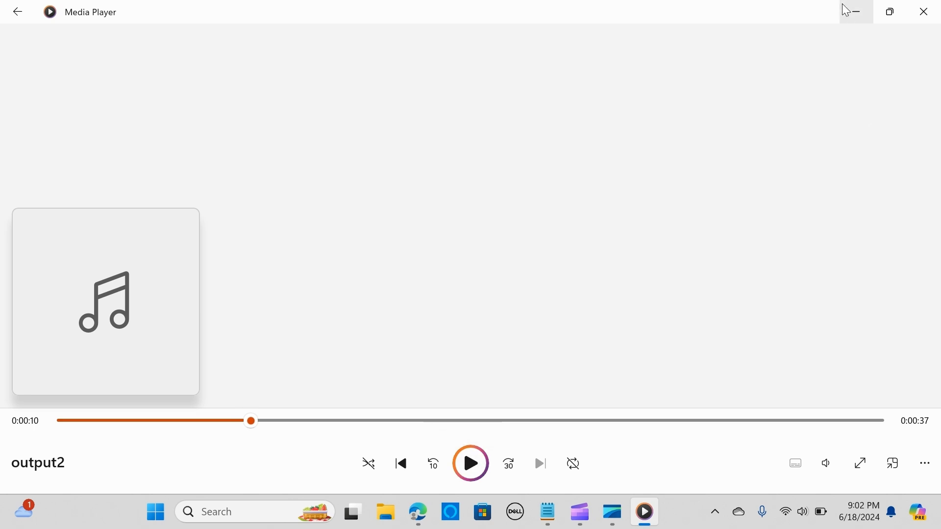
click(417, 515)
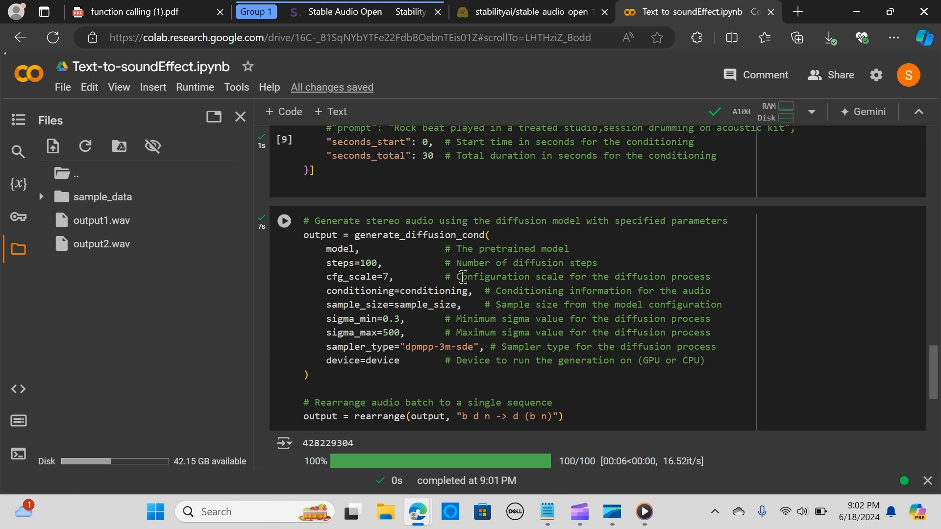
mouse_move(457, 280)
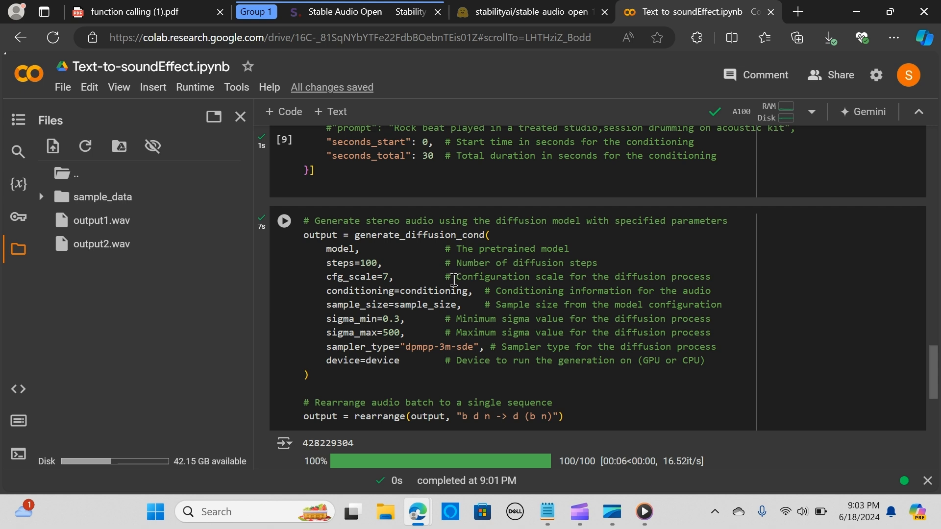
mouse_move(452, 280)
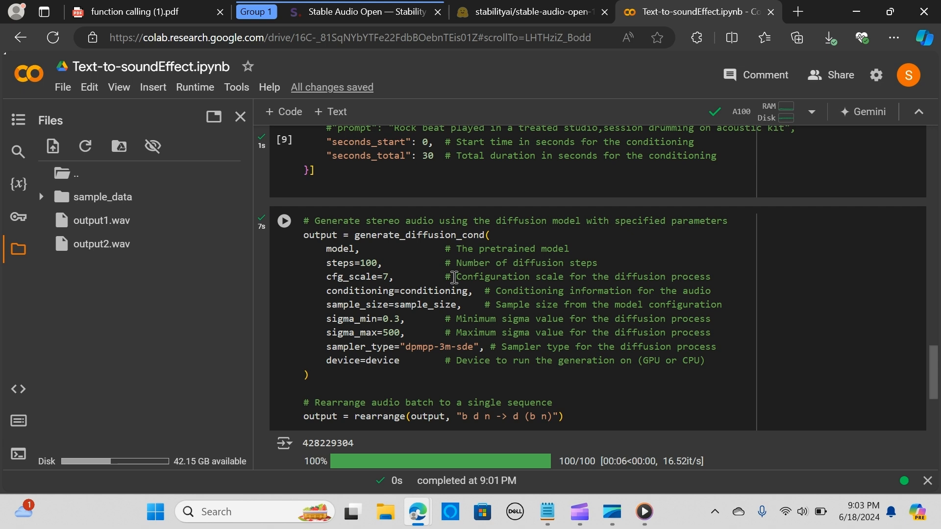
mouse_move(451, 281)
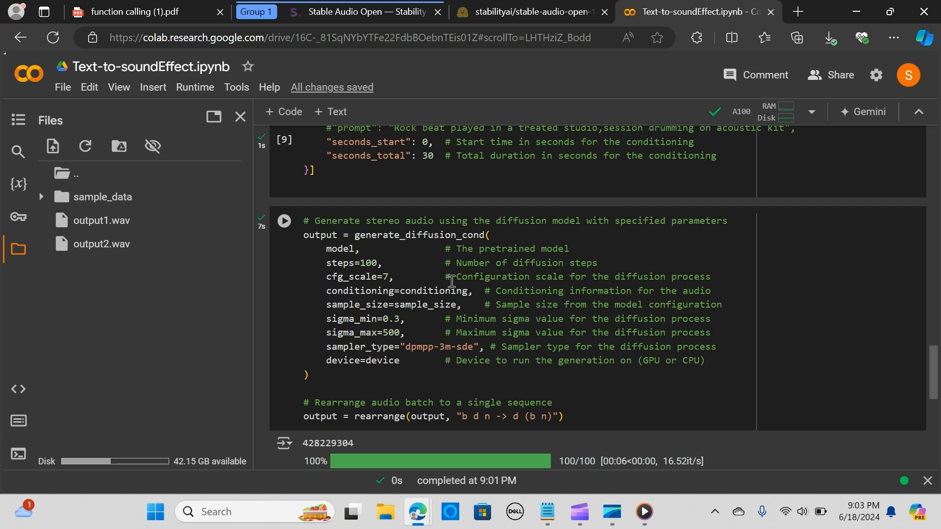